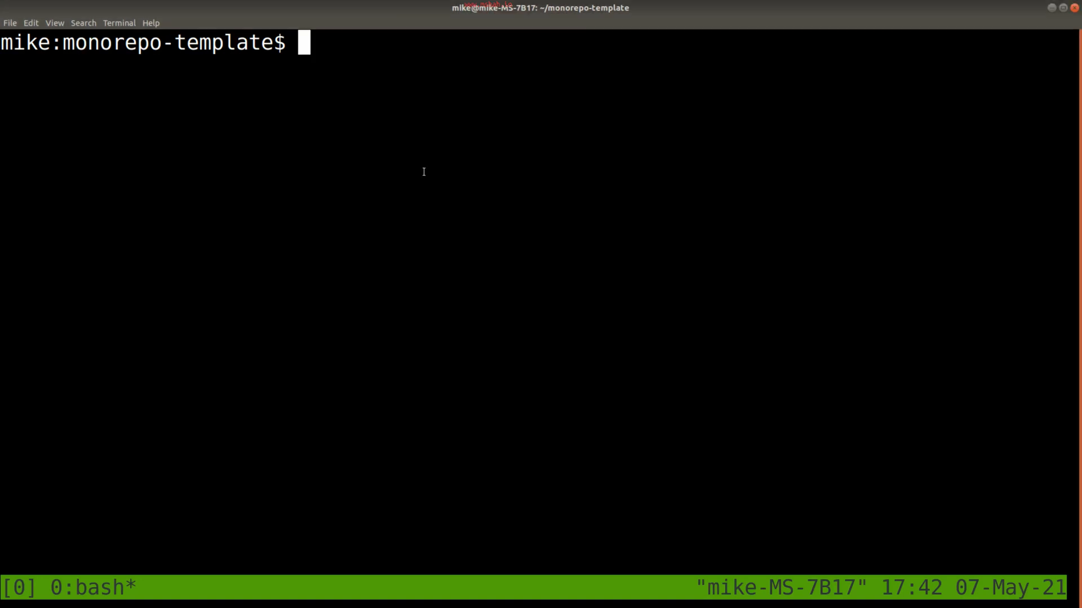
- List monorepo-template, change into Lab1_SDL_OpenGL_Setup and list its contents
text(ls)
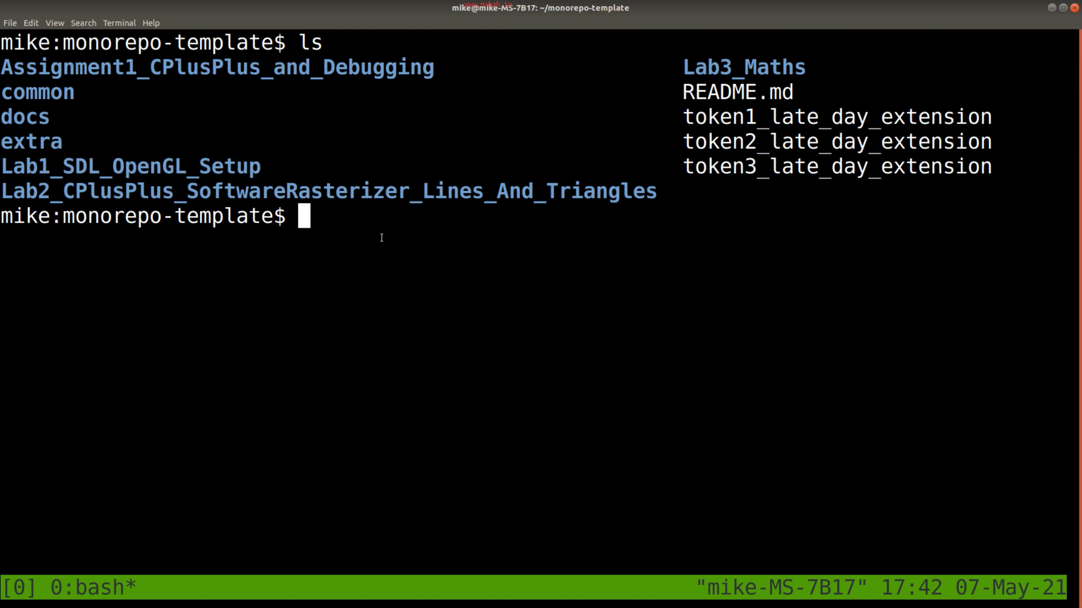
text(cd Lab1)
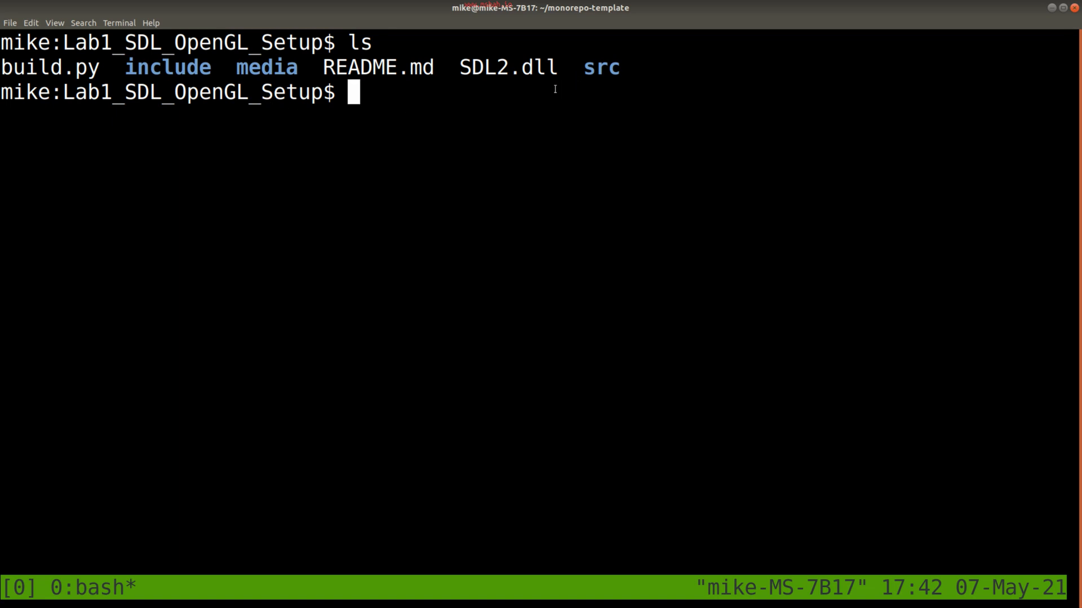
double_click(600, 67)
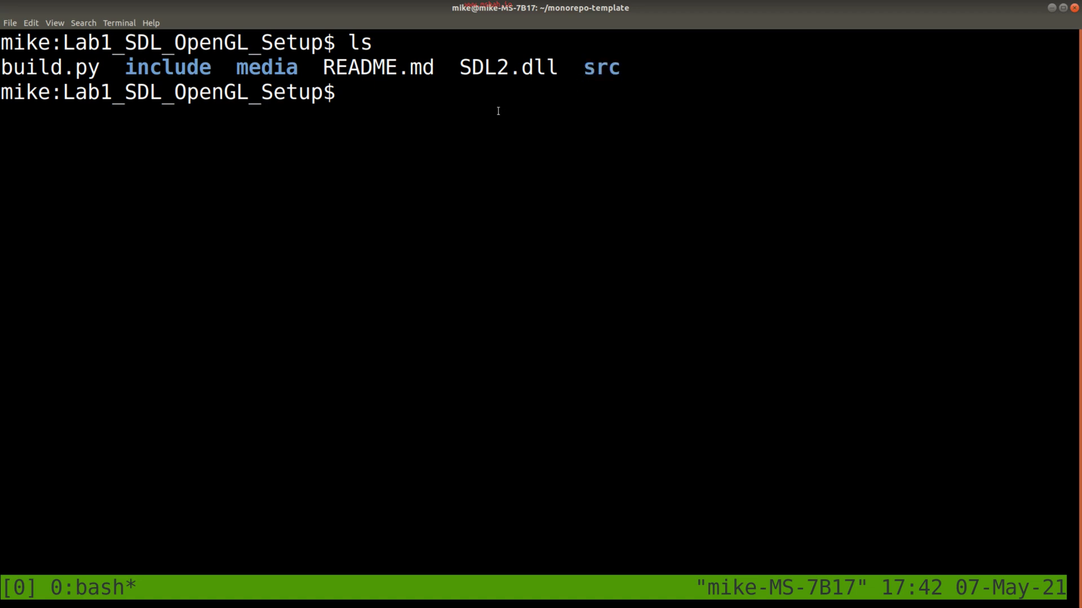
- Print the Lab1 tree, highlight the include folder and files, then start vim on main.cpp
text(tree)
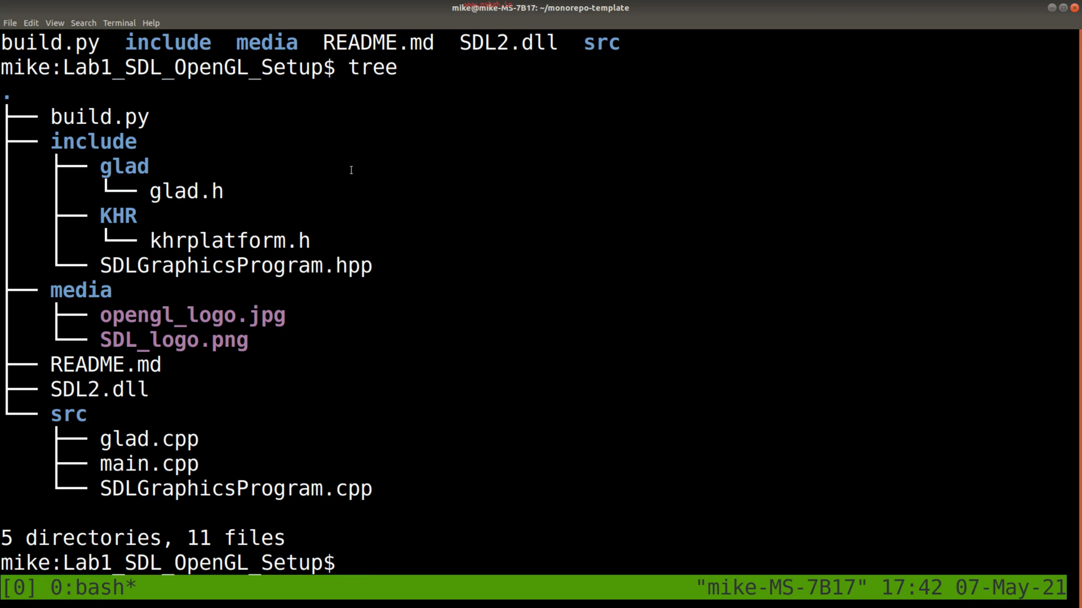
double_click(68, 414)
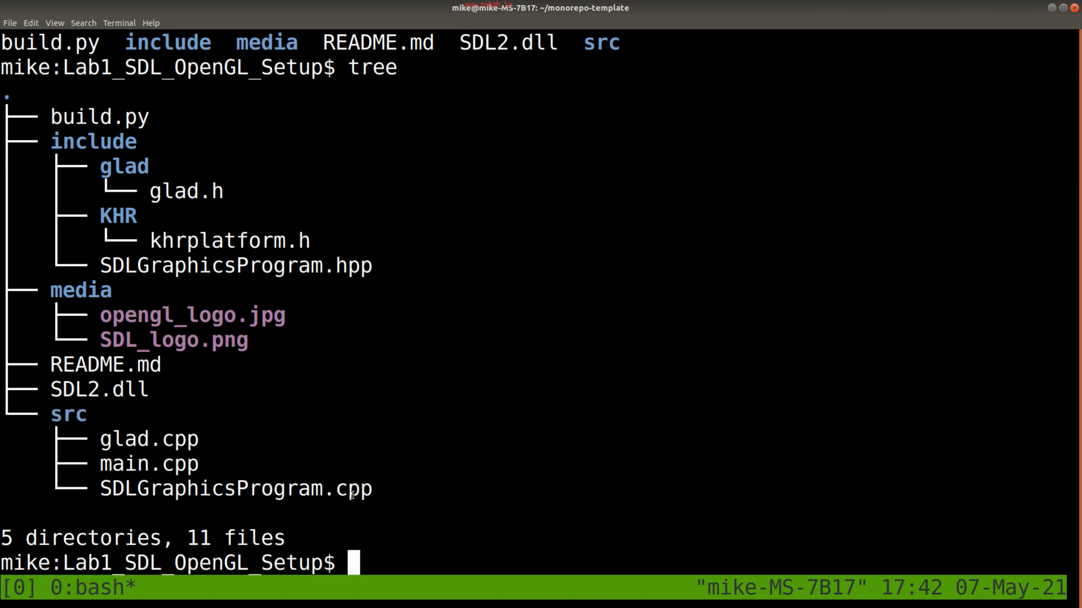
double_click(101, 141)
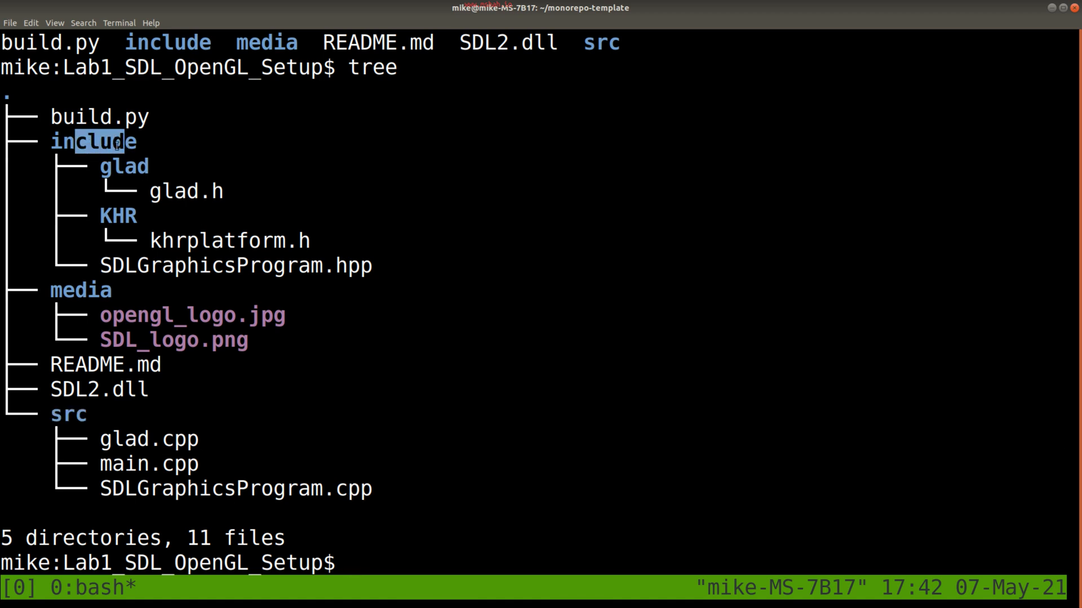
double_click(325, 265)
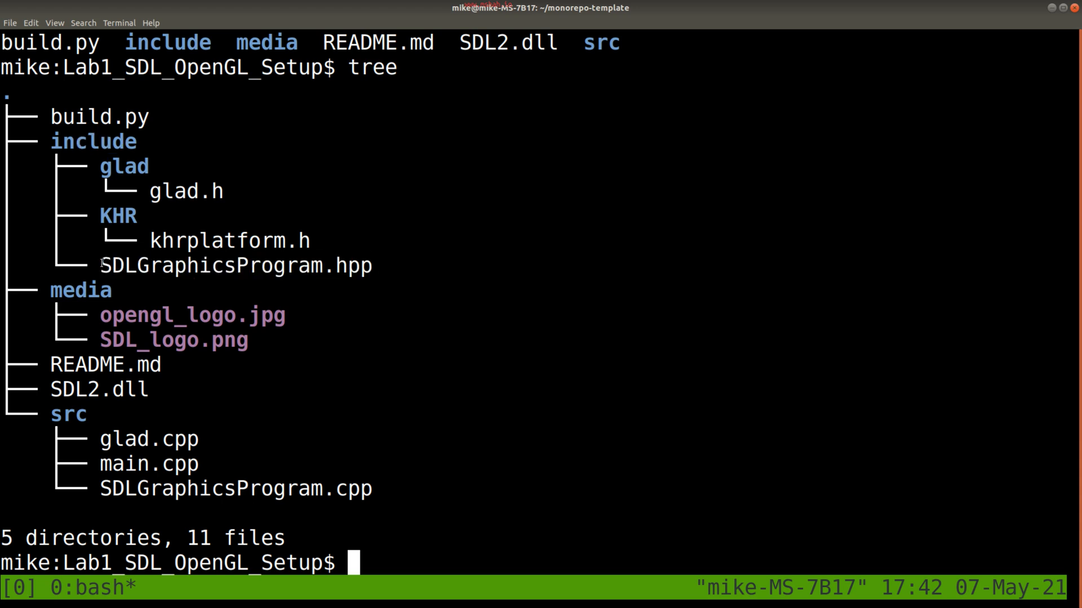
double_click(235, 265)
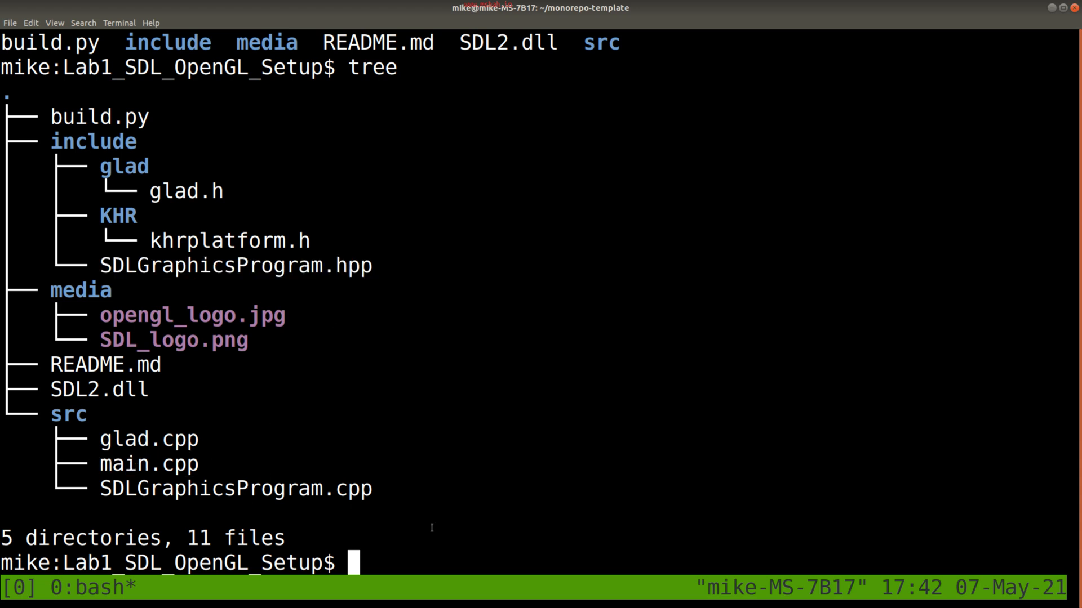
text(vim ma)
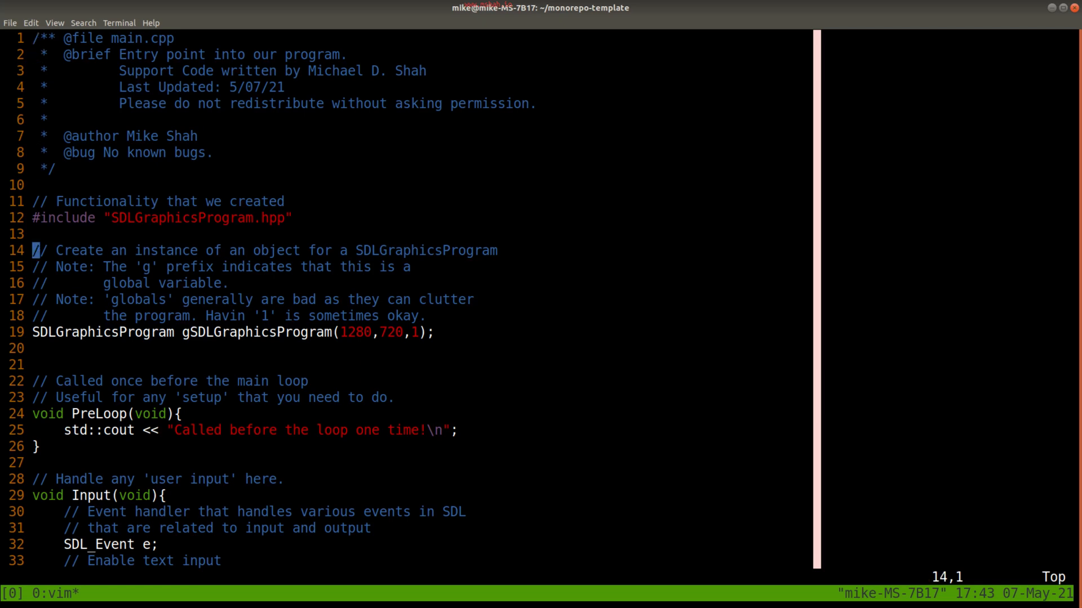
- Move down through main.cpp's header comments, include and global program object to line 33
key(V)
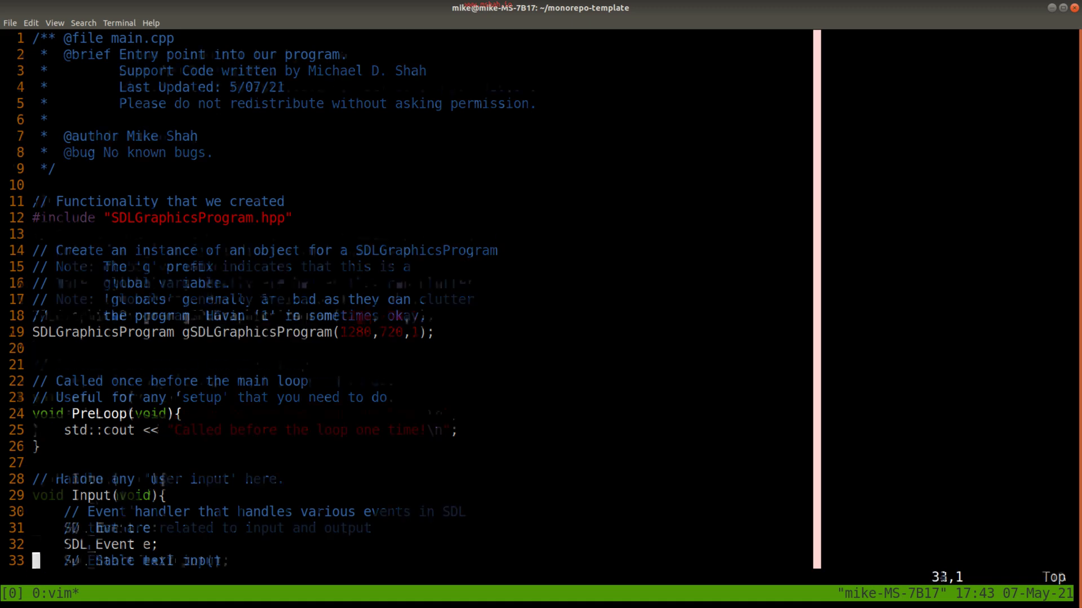
- Scroll main.cpp past Input, Update and Render to main at line 94
scroll(down, 3)
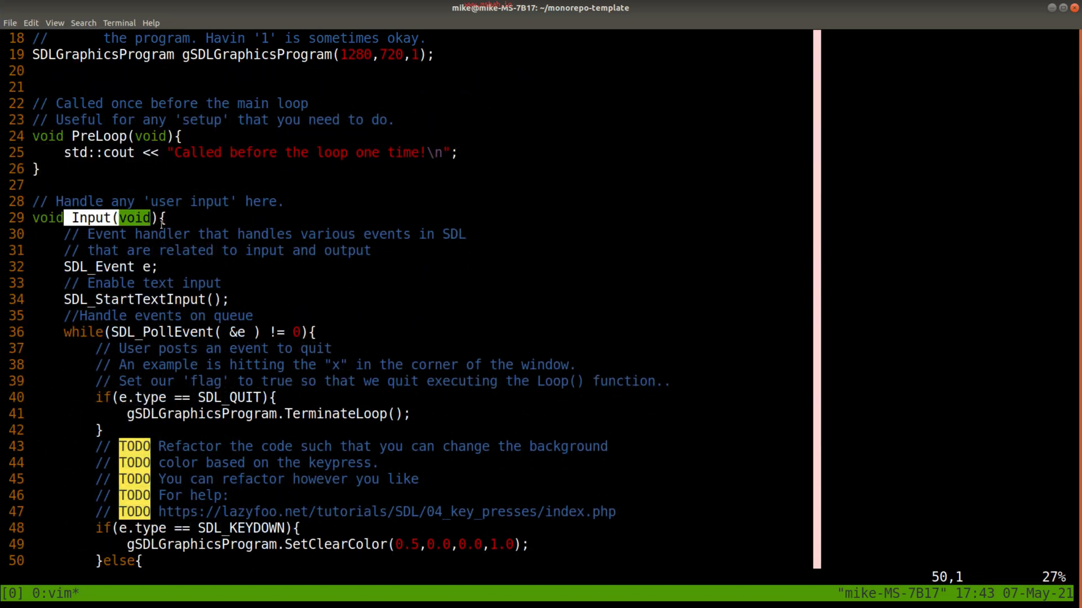
scroll(down, 3)
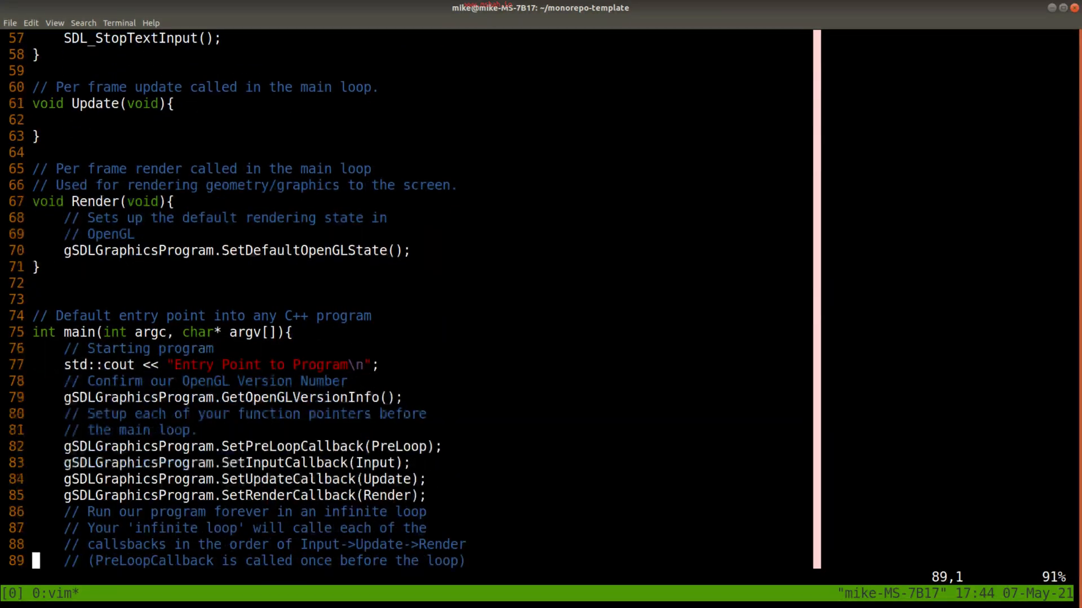
scroll(down, 3)
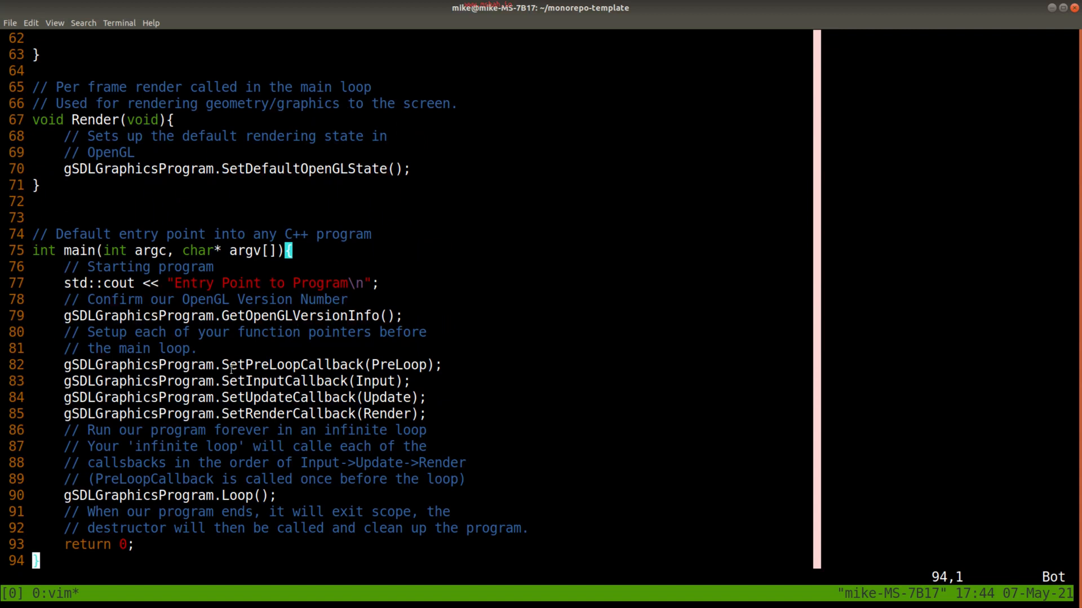
mouse_move(147, 298)
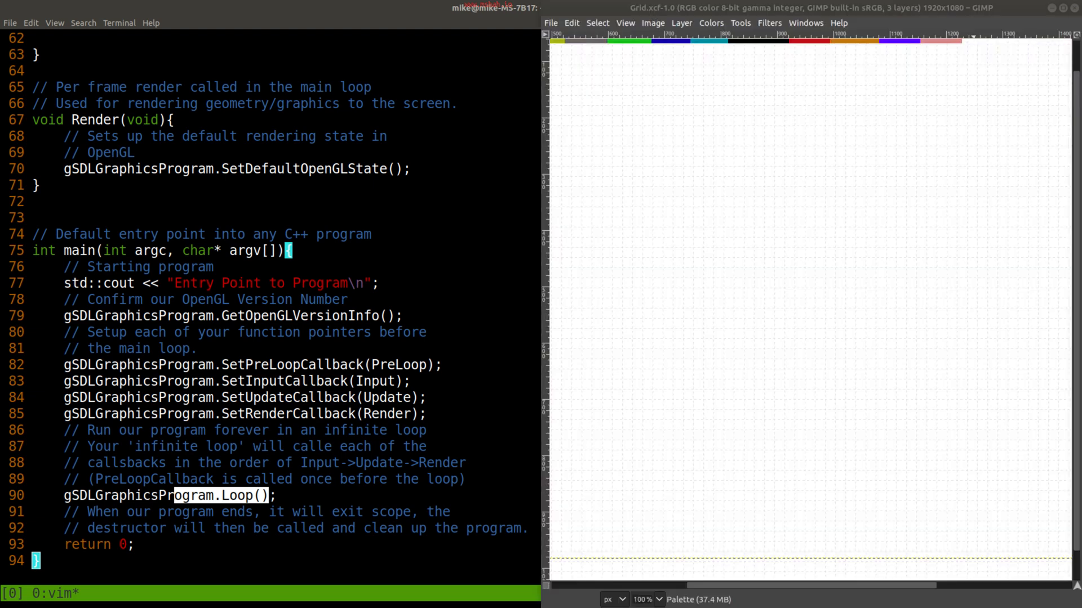
mouse_move(611, 113)
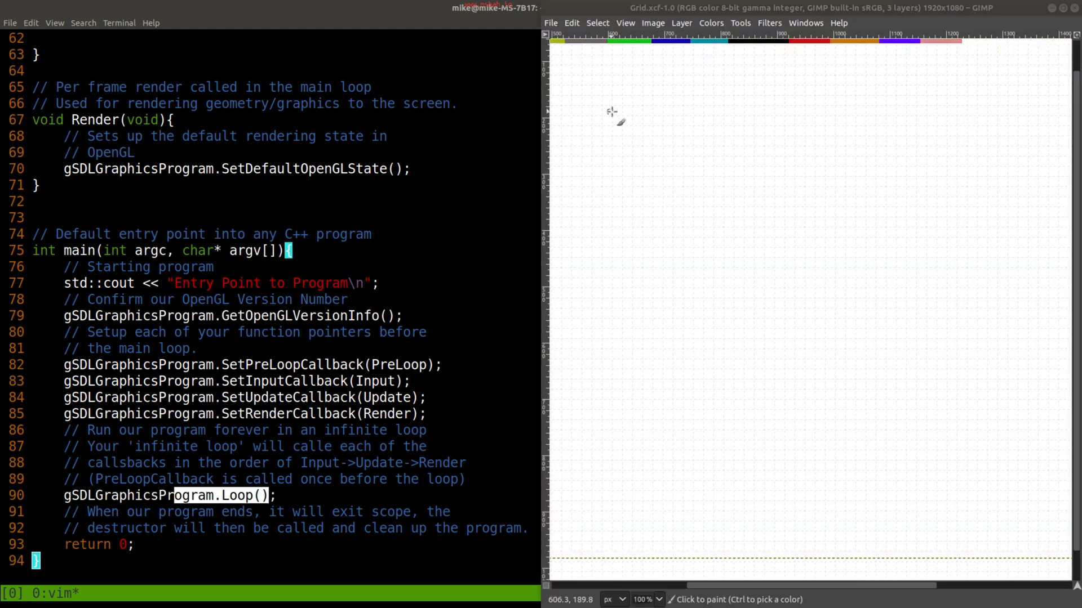
- Handwrite 'gSDL Graphics Program' near the canvas top and box it in
drag(610, 124, 634, 104)
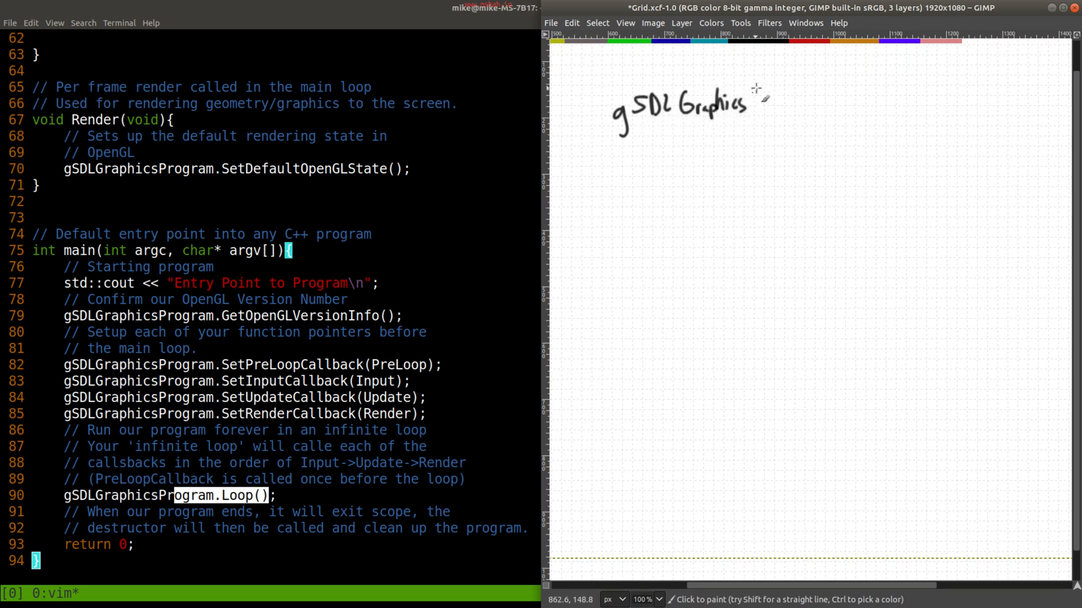
drag(759, 107, 817, 114)
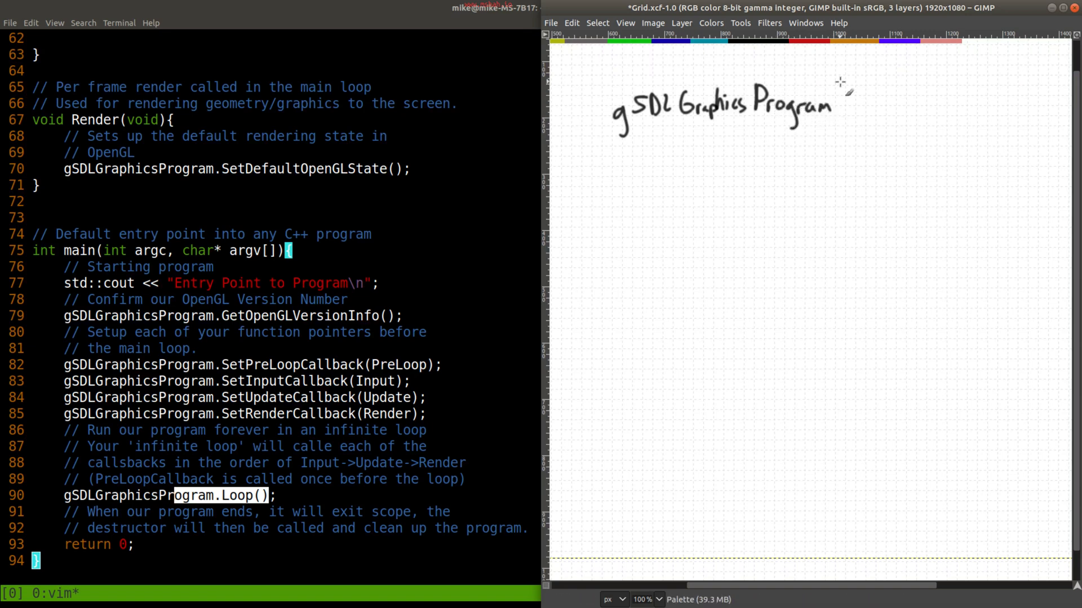
drag(607, 76, 642, 149)
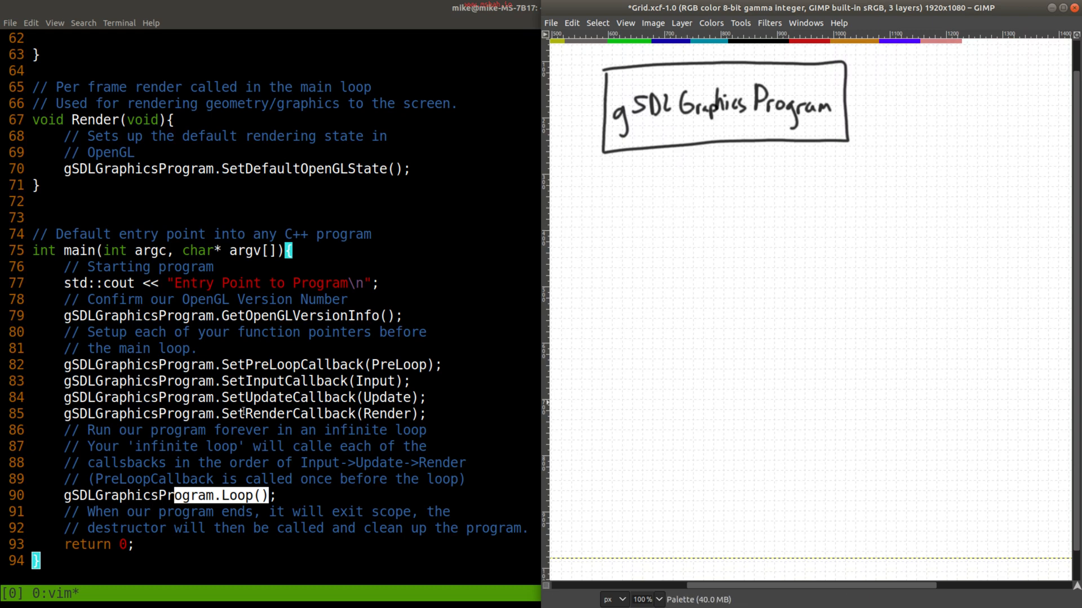
mouse_move(504, 384)
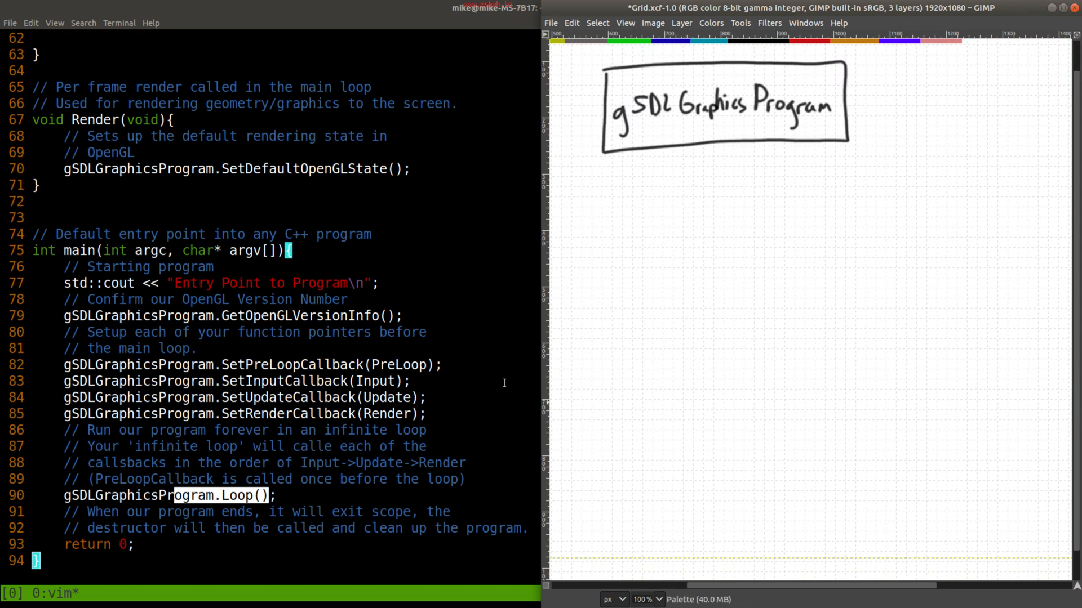
mouse_move(662, 210)
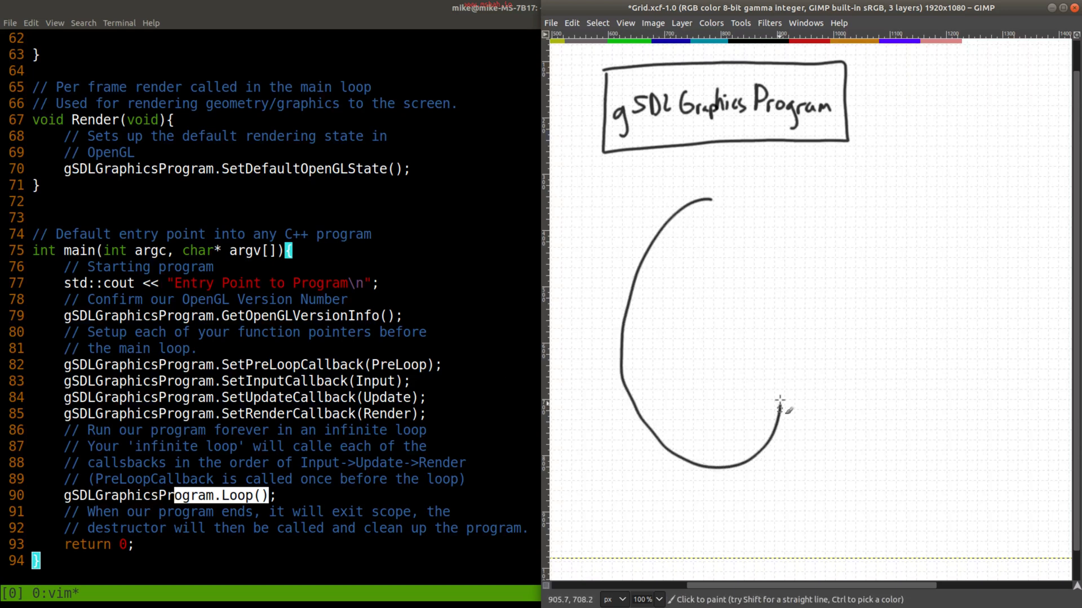
- Draw the curved Infinite loop arrow below the box and write callback names like Input() and Update
drag(780, 411, 796, 404)
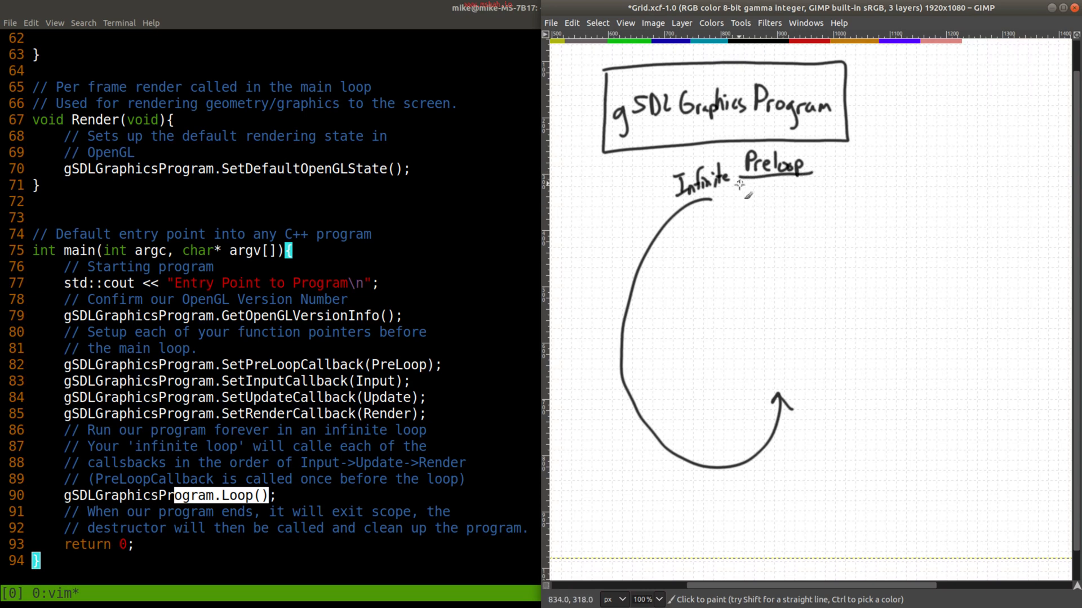
mouse_move(727, 219)
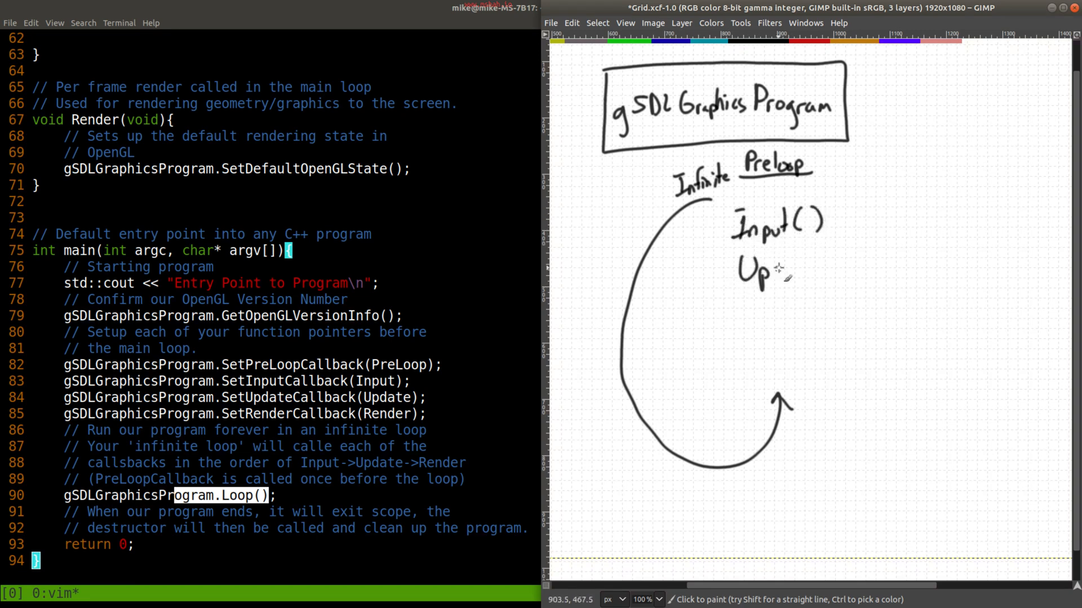
drag(752, 272, 828, 272)
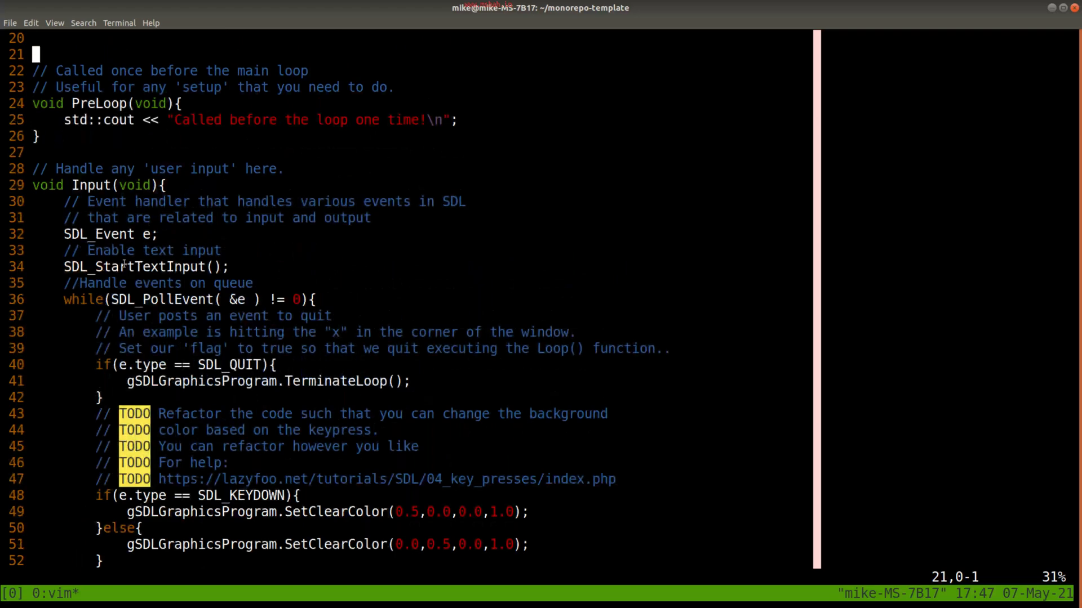
- Scroll main.cpp from PreLoop down past Render to main's callback setup and Loop call
scroll(down, 3)
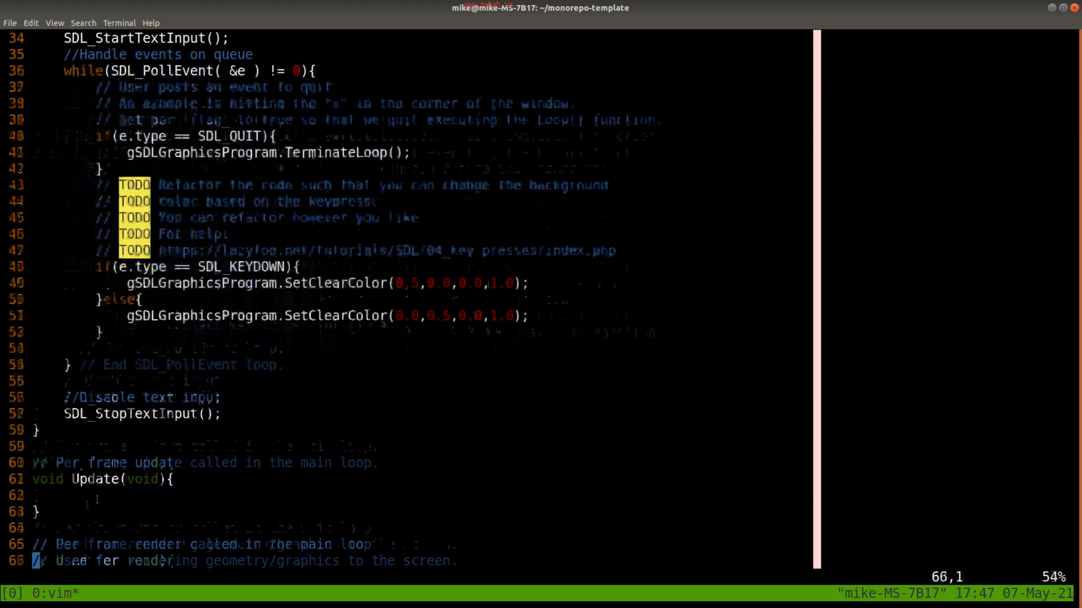
scroll(down, 3)
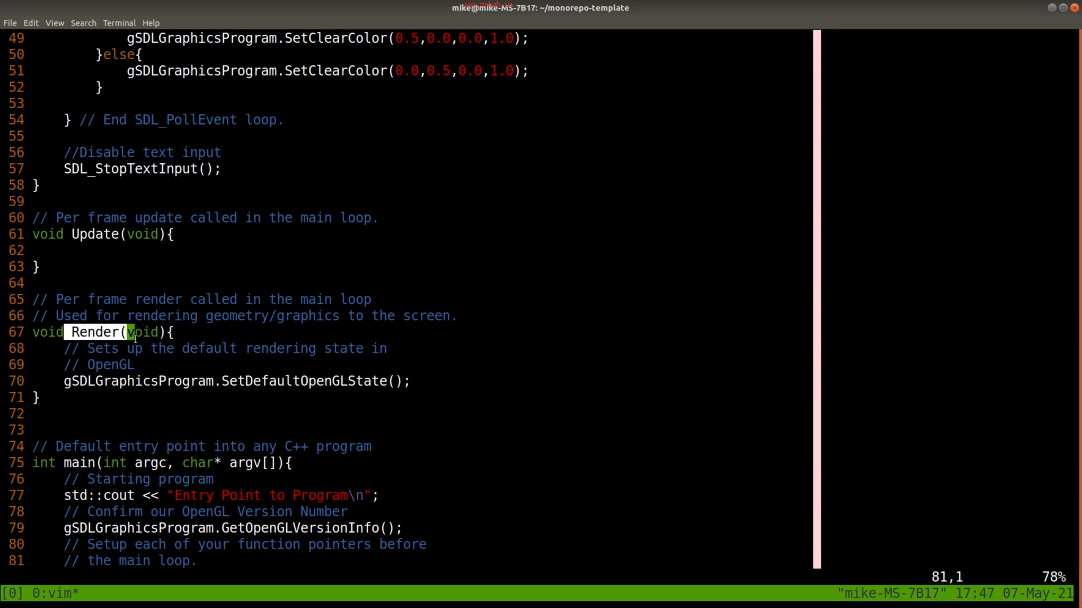
scroll(down, 3)
text(:)
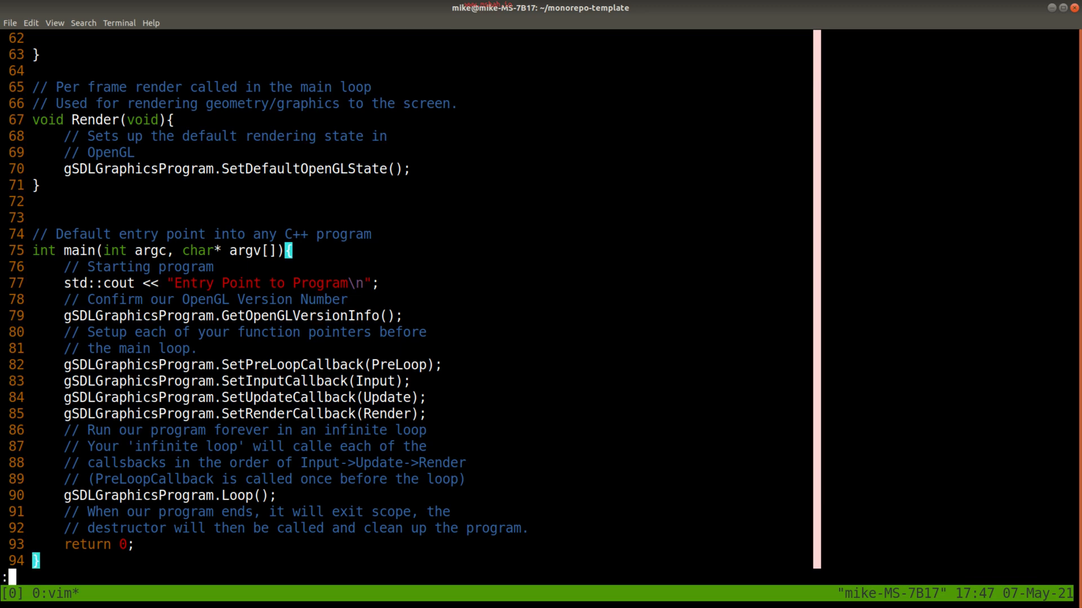
- Vertically split src/SDLGraphicsProgram.cpp beside main.cpp and scroll to its Loop function
text(vsplit ./)
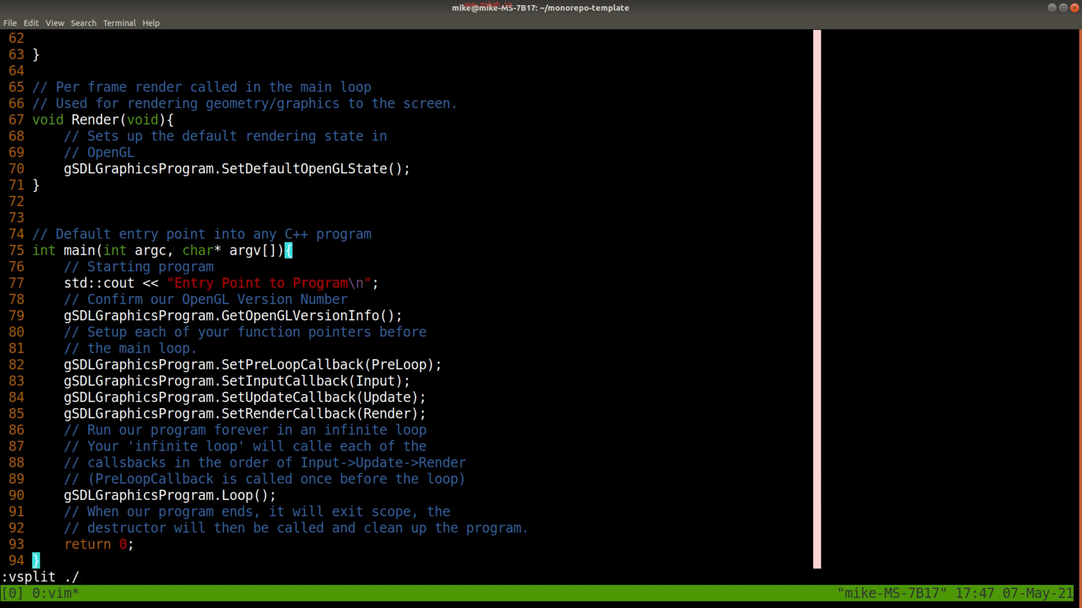
text(src/SDLGraphicsProgram.cpp)
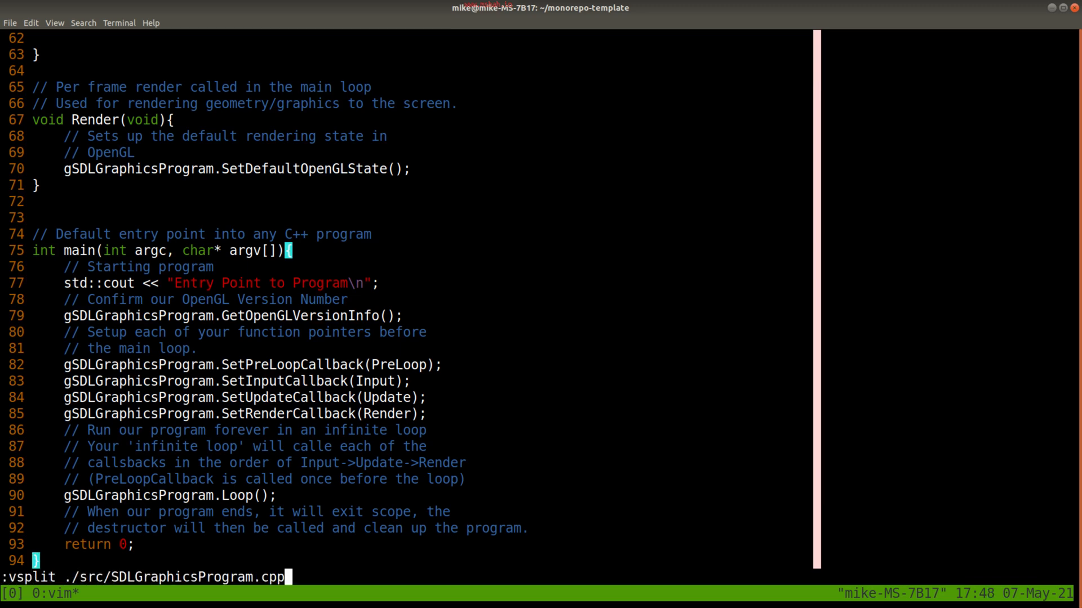
key(Return)
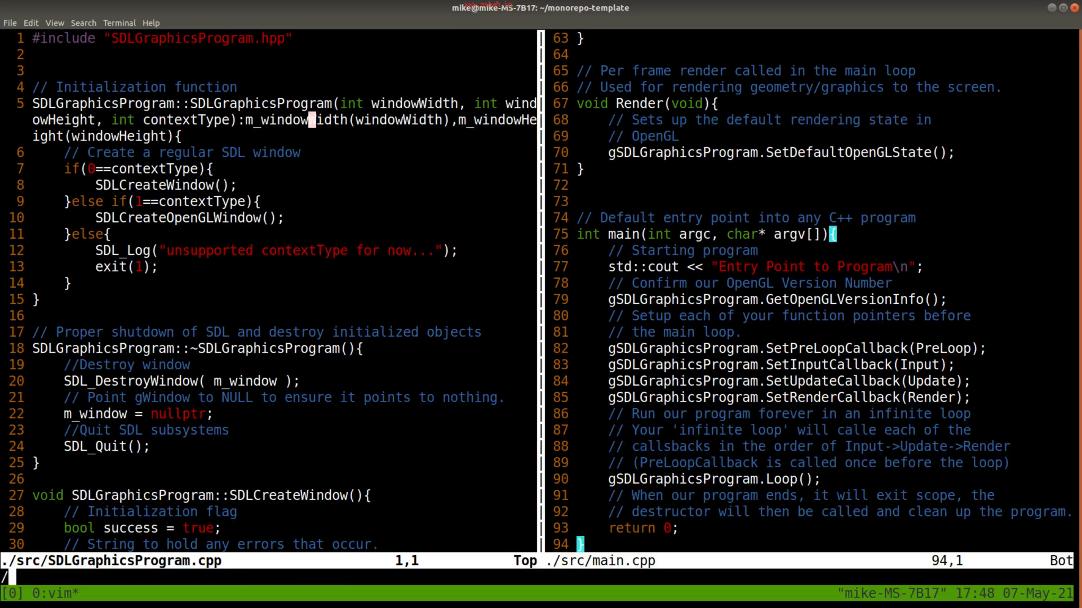
text(Se)
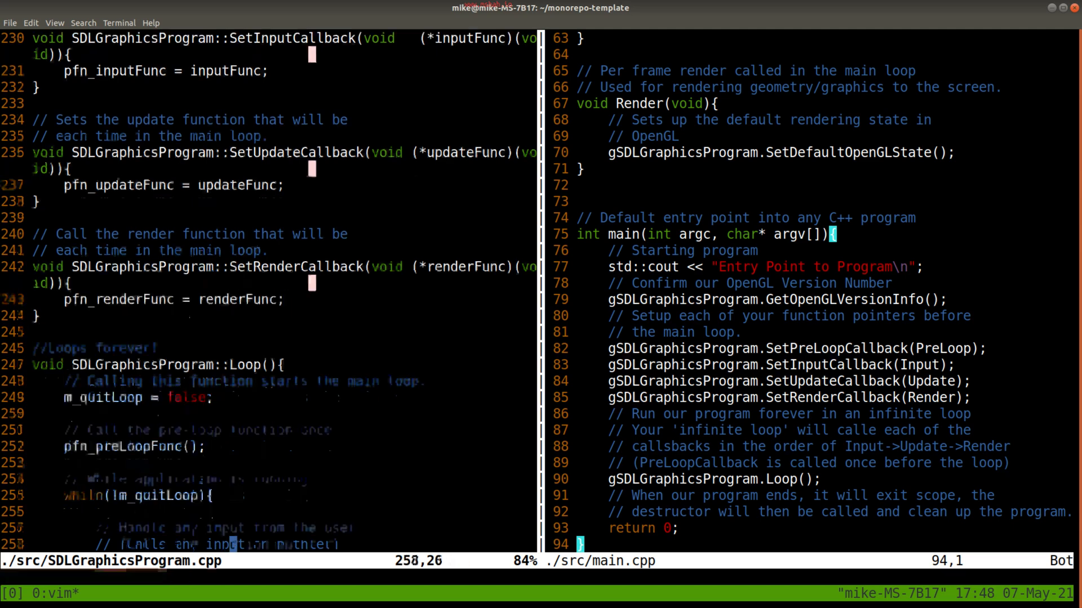
scroll(down, 3)
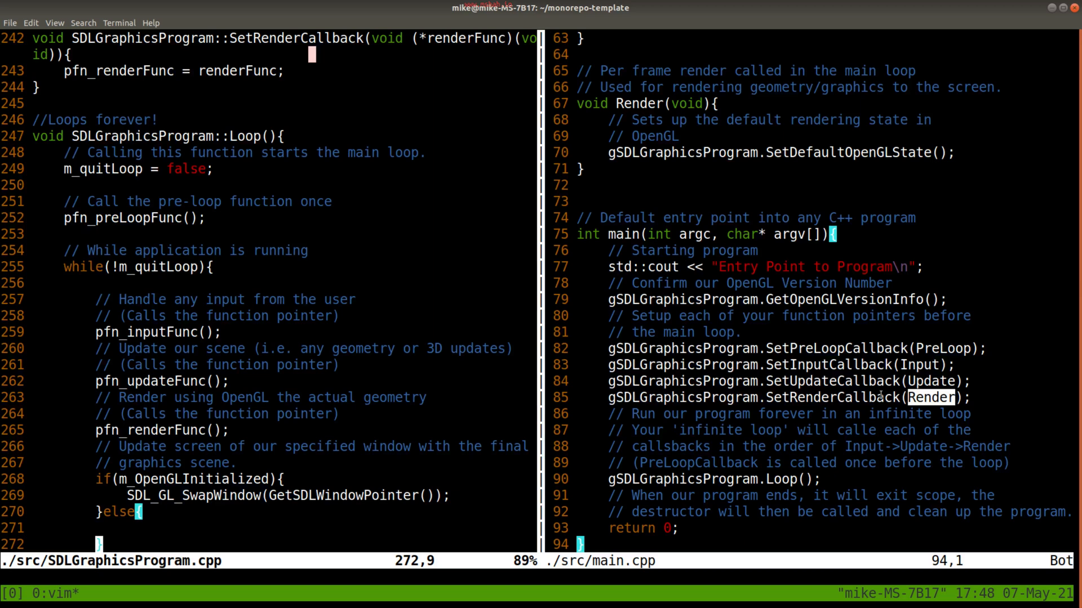
mouse_move(441, 409)
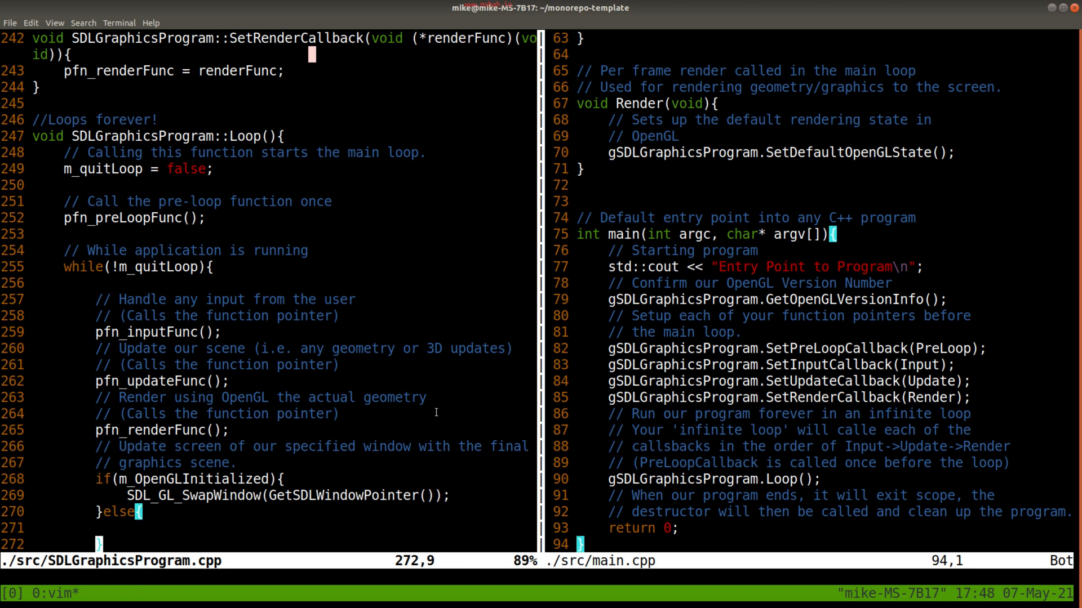
mouse_move(502, 203)
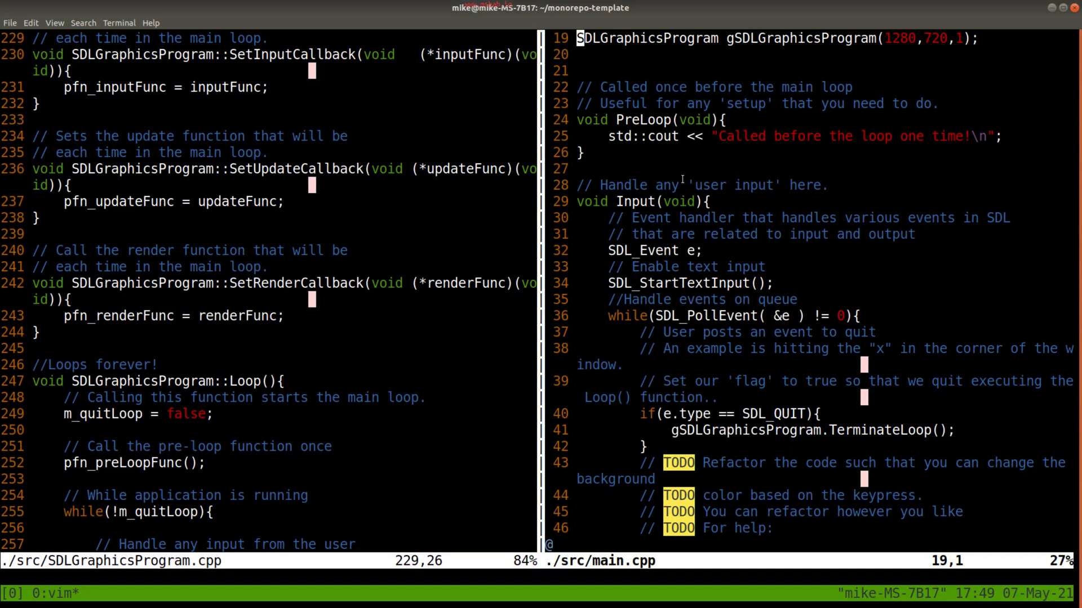
- Shrink the terminal font and edit ./include/SDLGraphicsProgram.hpp in the right pane
click(119, 22)
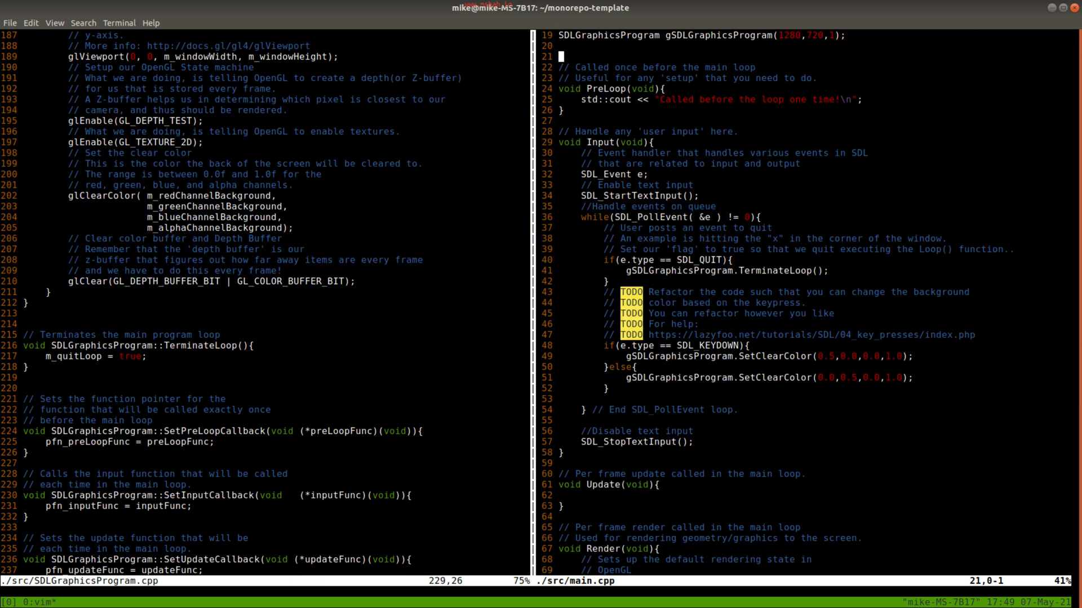
text(:e ./1)
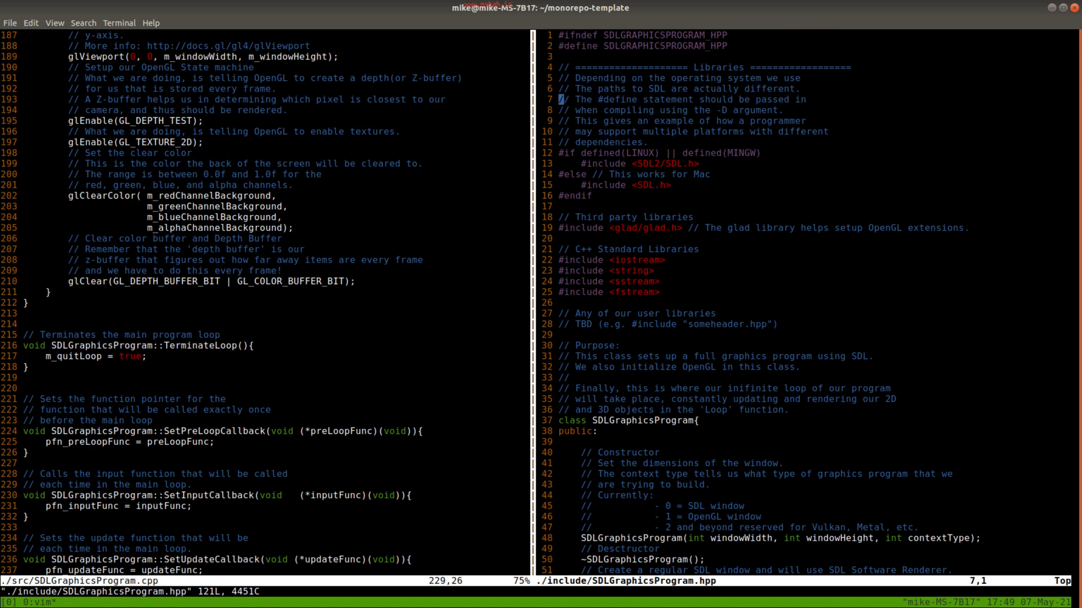
- Scroll the header, pointing out the SDLGraphicsProgram class name, constructor and SetPreLoopCallback
scroll(down, 3)
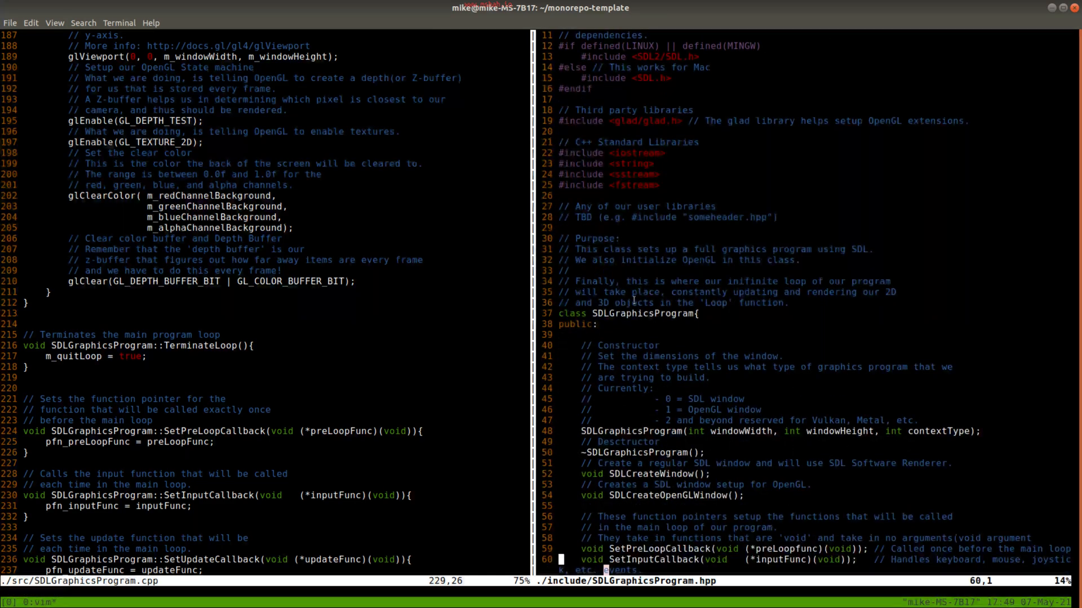
double_click(644, 313)
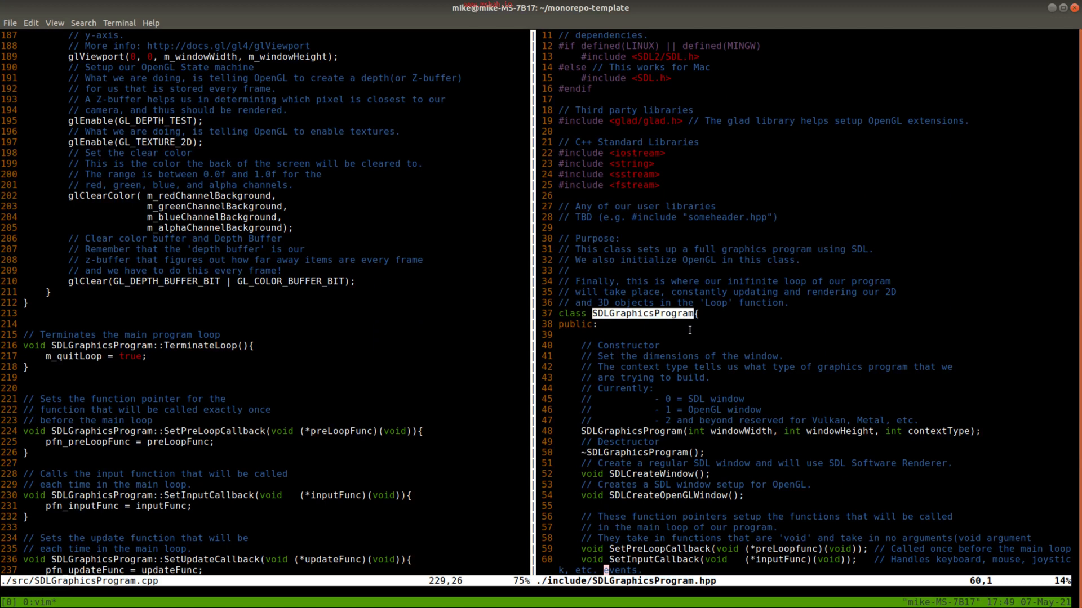
scroll(down, 3)
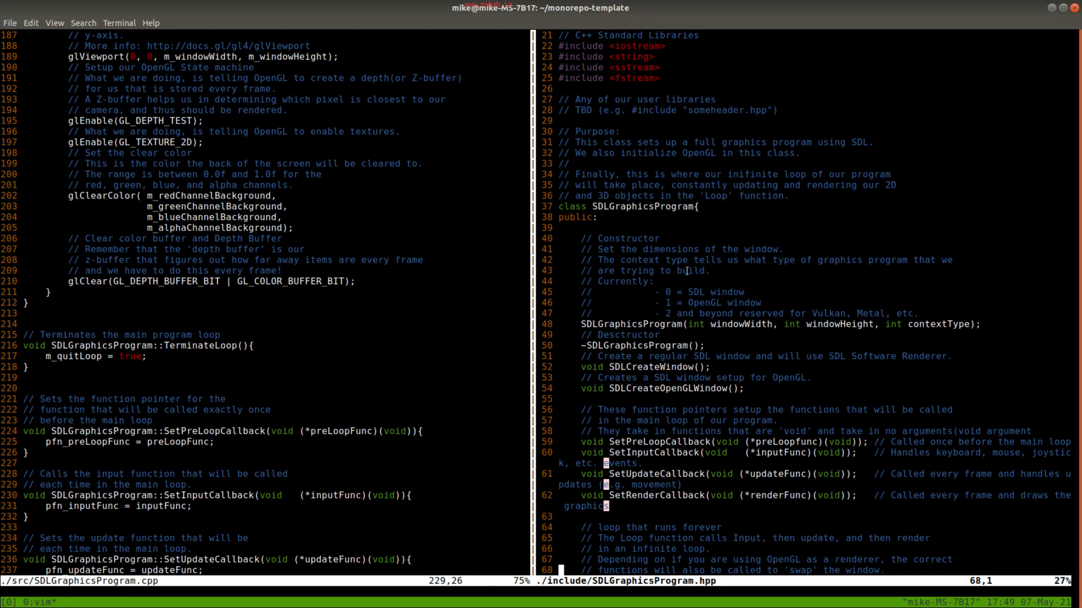
scroll(down, 3)
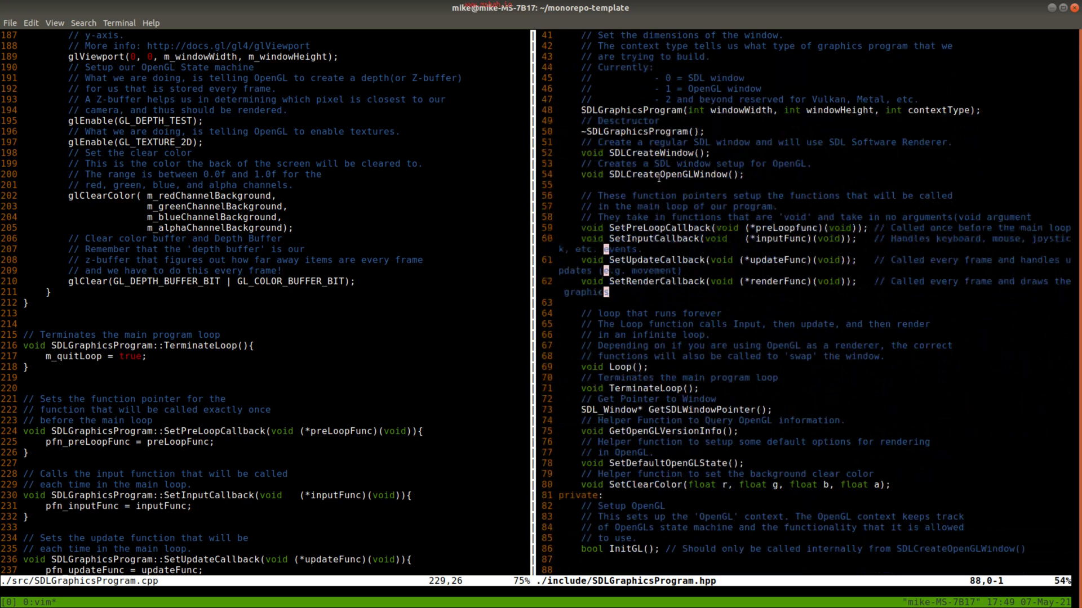
double_click(628, 110)
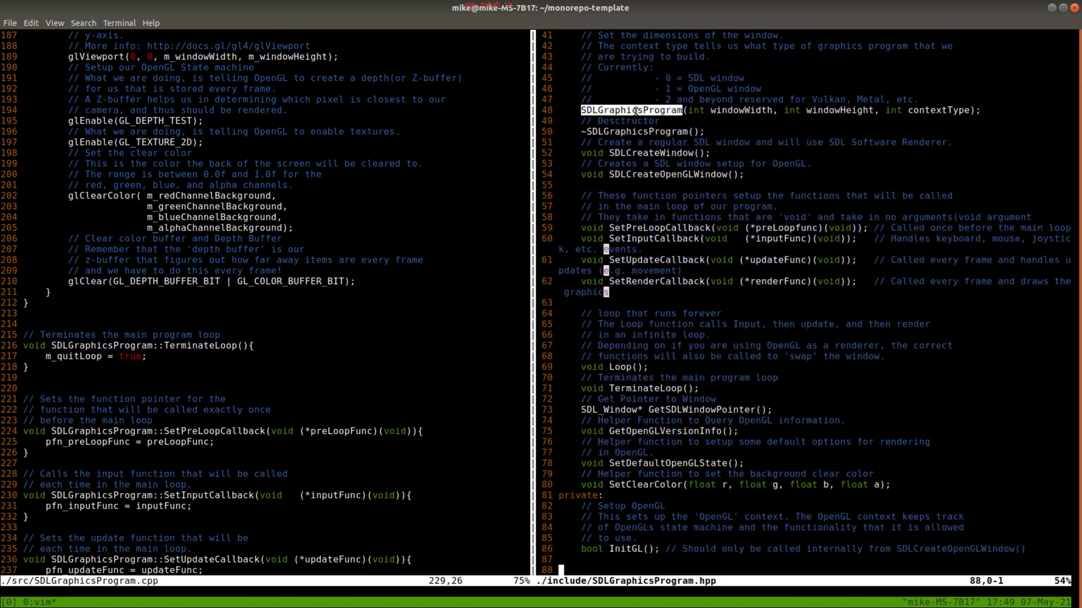
double_click(741, 110)
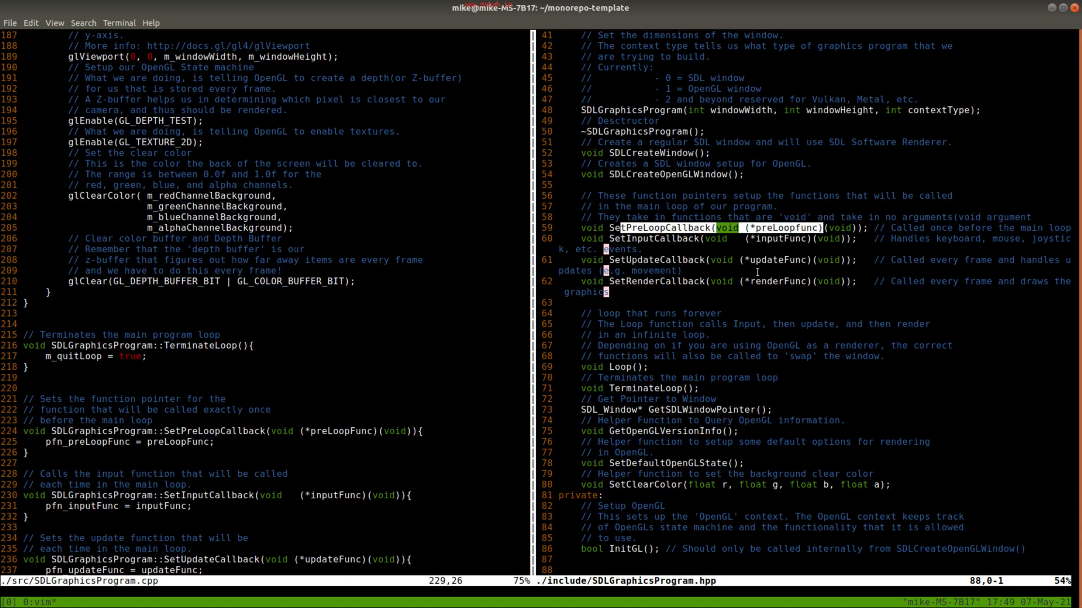
- Continue through the remaining class members down to the closing #endif at line 121
scroll(down, 3)
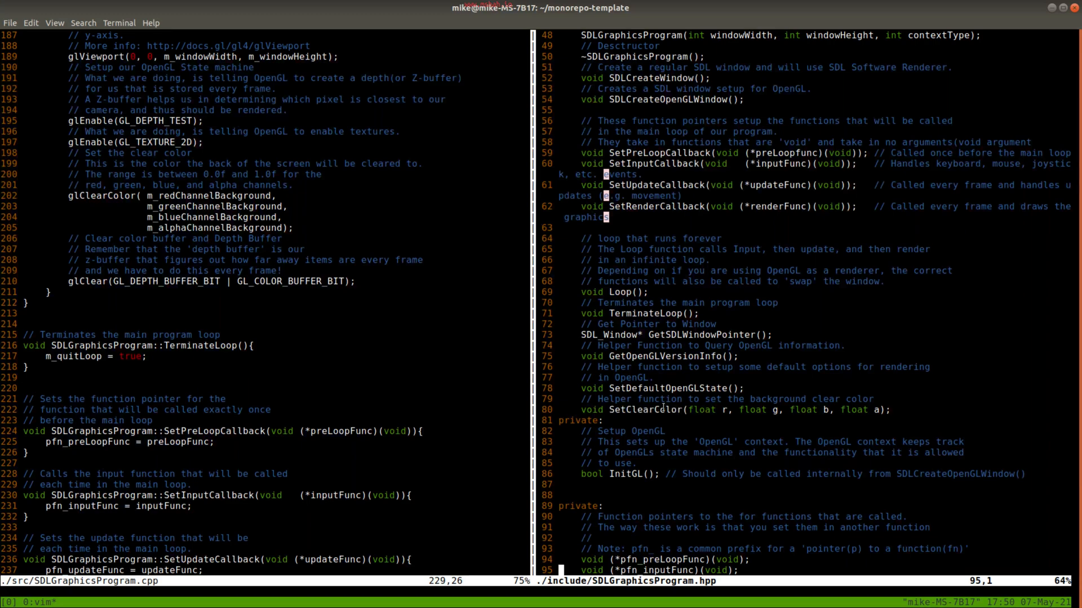
scroll(down, 3)
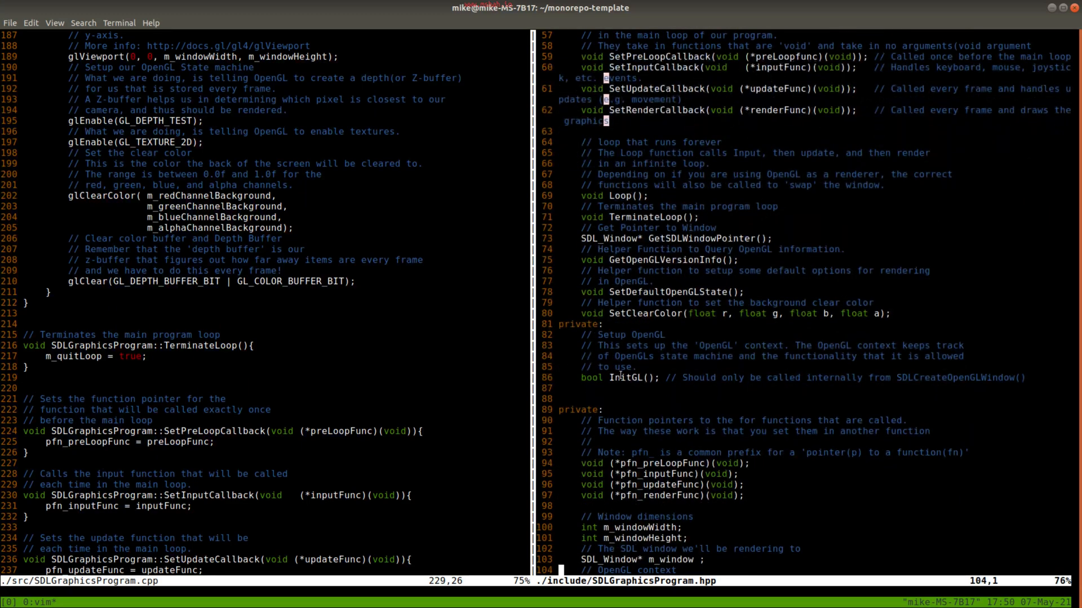
scroll(down, 3)
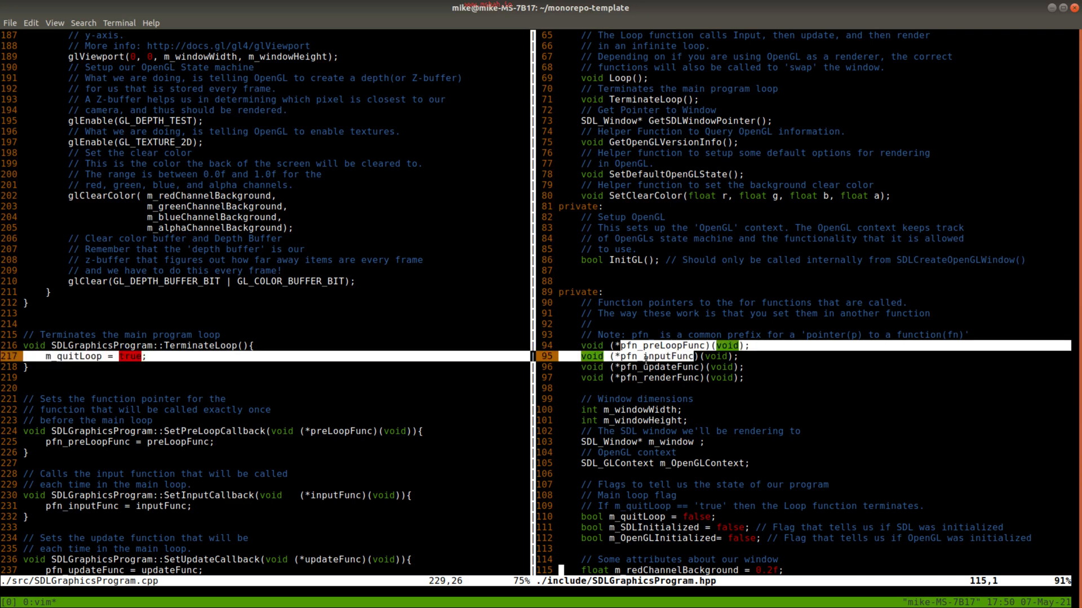
key(Up)
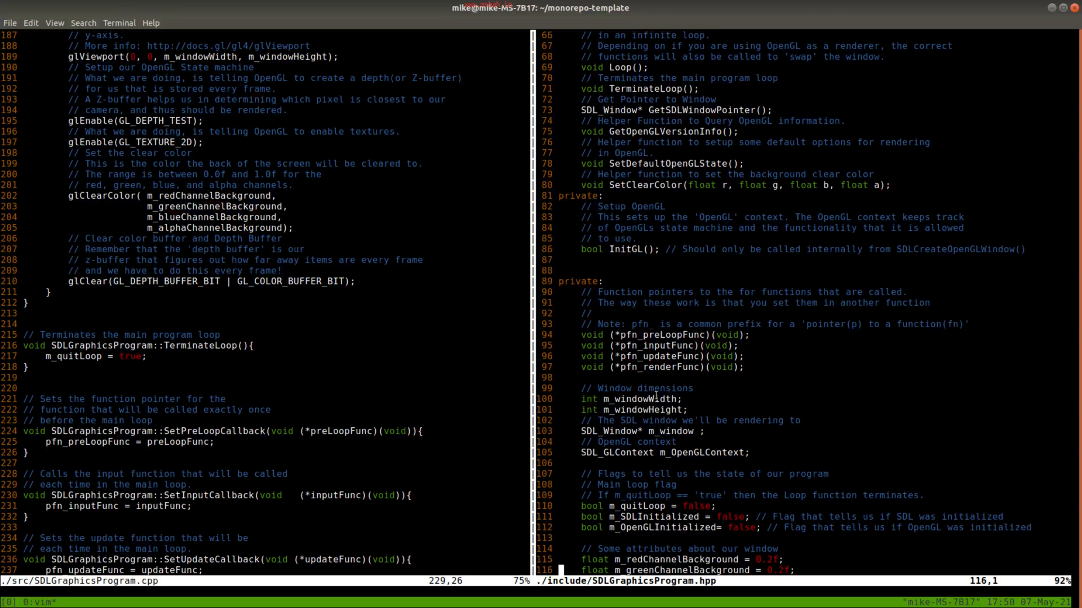
scroll(down, 3)
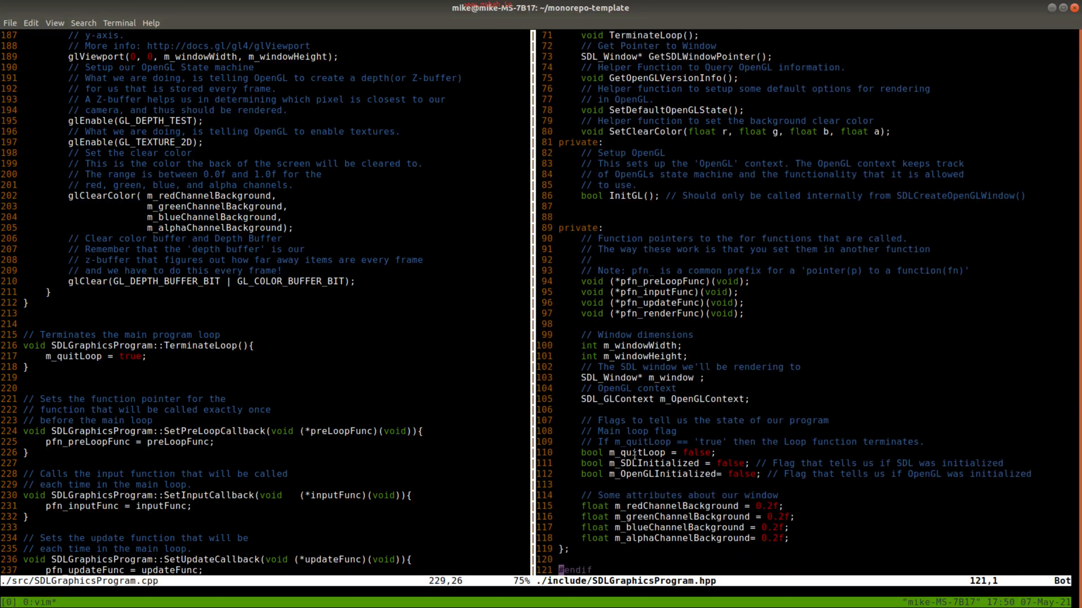
double_click(676, 507)
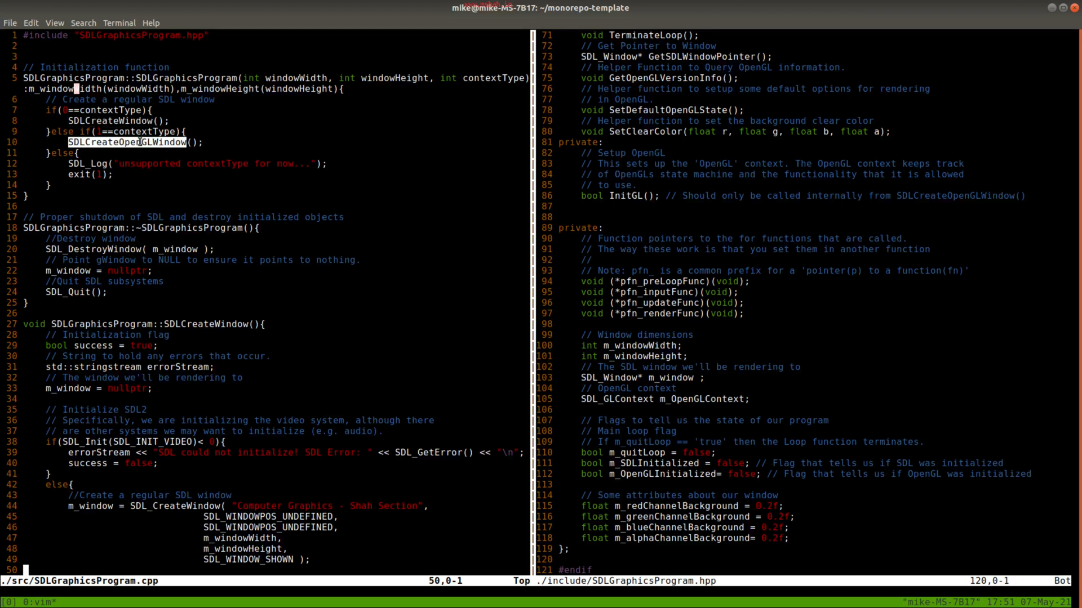
mouse_move(165, 153)
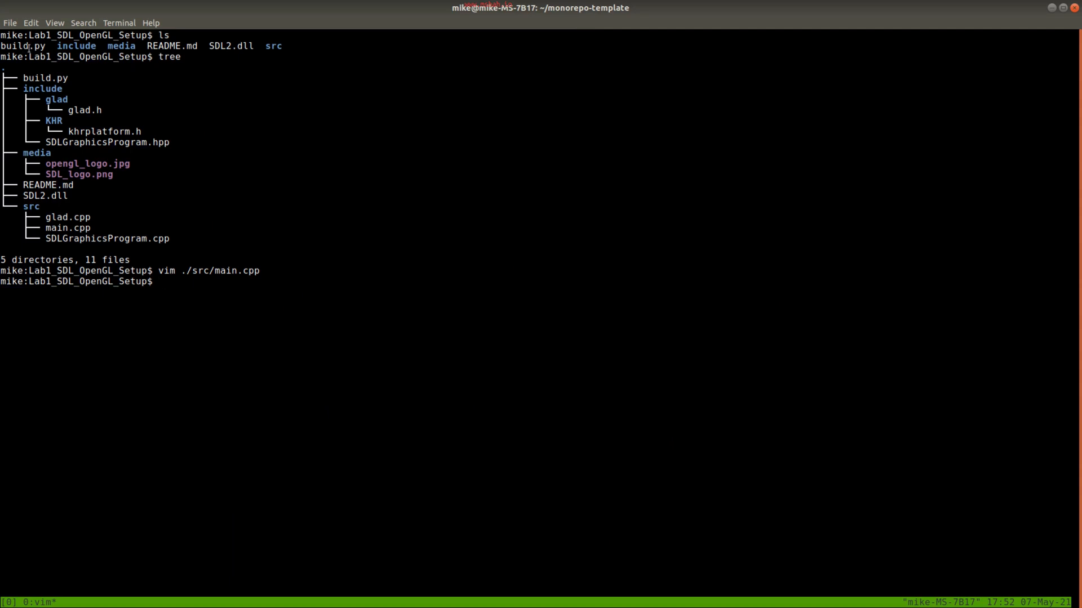
mouse_move(306, 292)
text(python3)
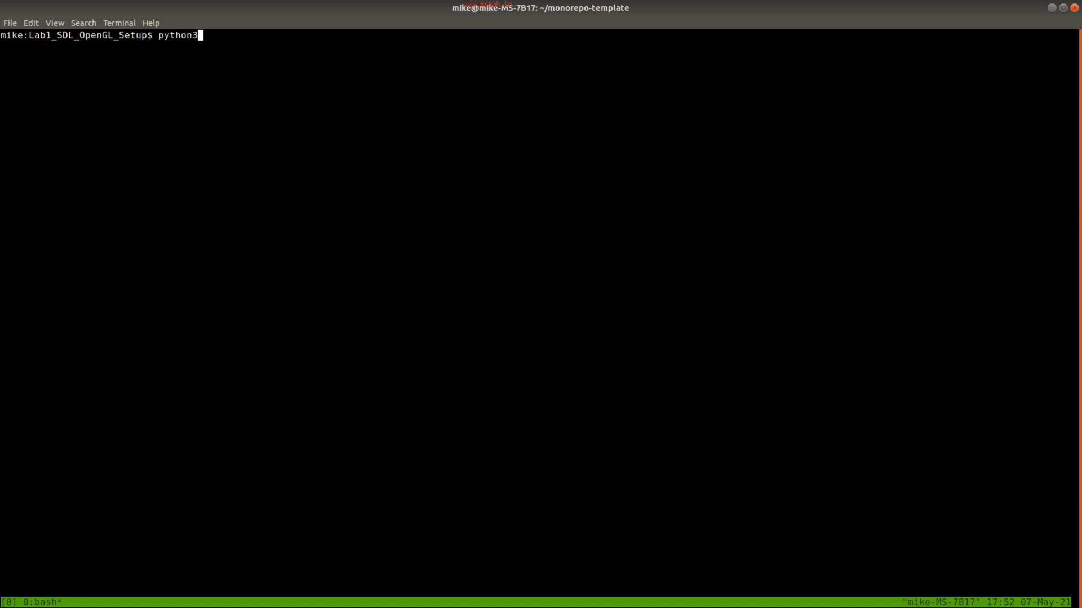
- Switch the Terminal to the BigFont profile for larger text
click(119, 23)
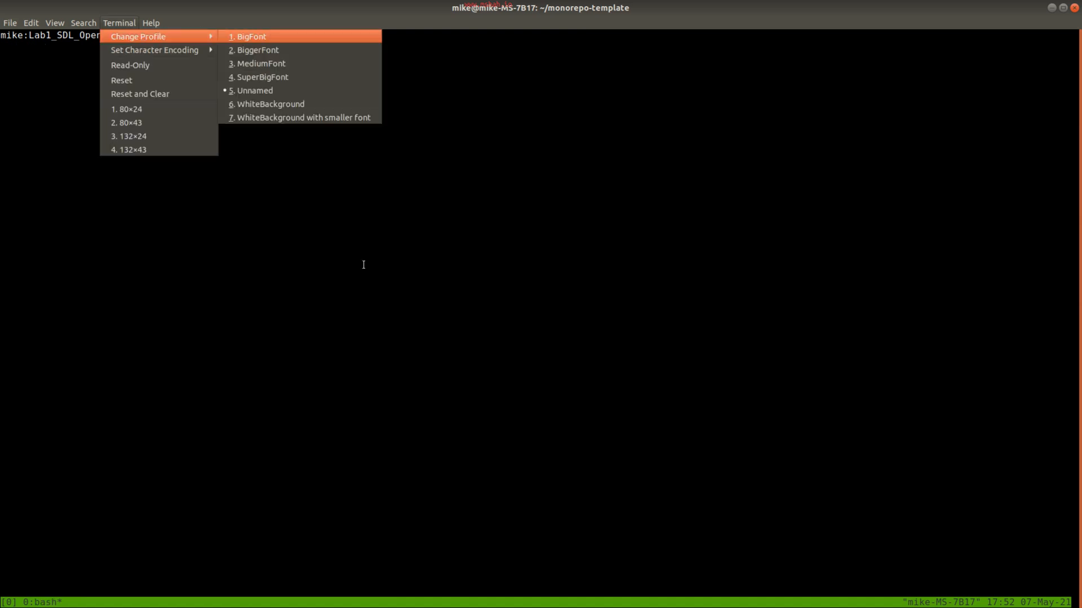
click(252, 37)
text(python3 build.py)
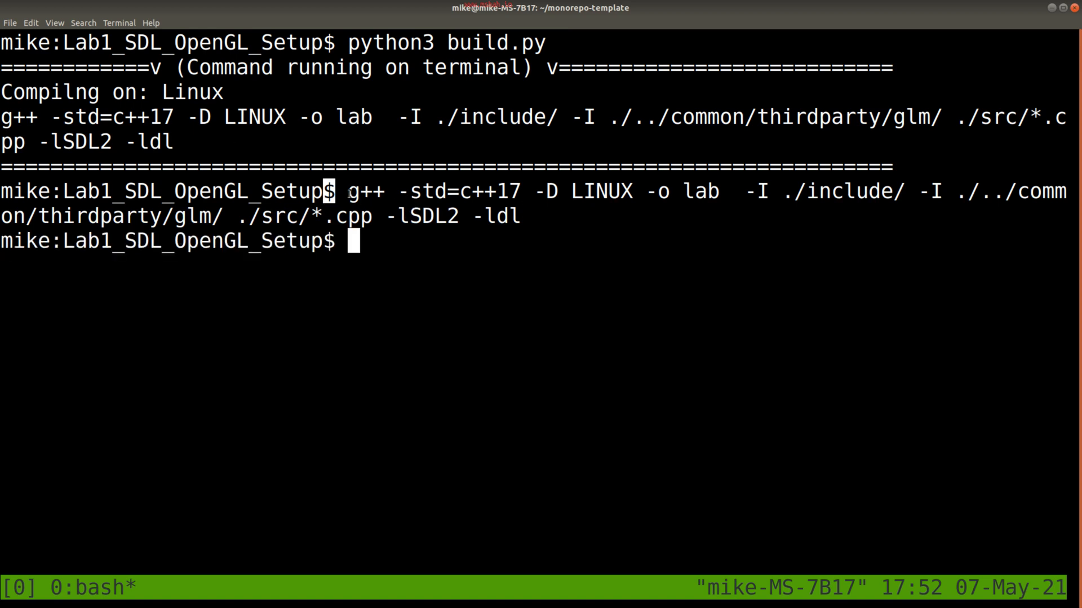
- List the directory to see the lab binary, then launch it with ./lab
text(ls)
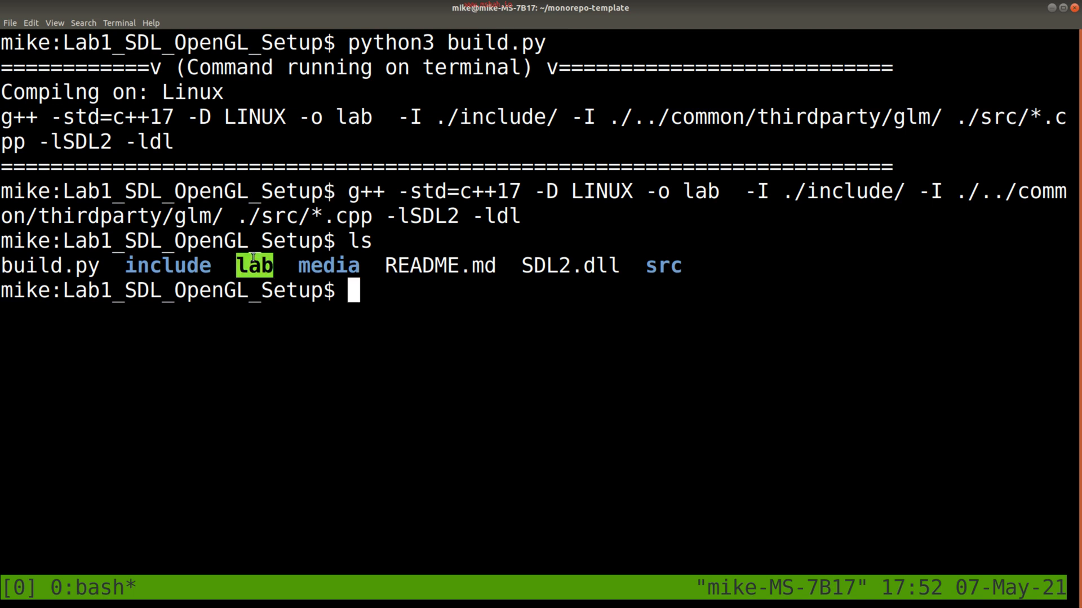
text(./)
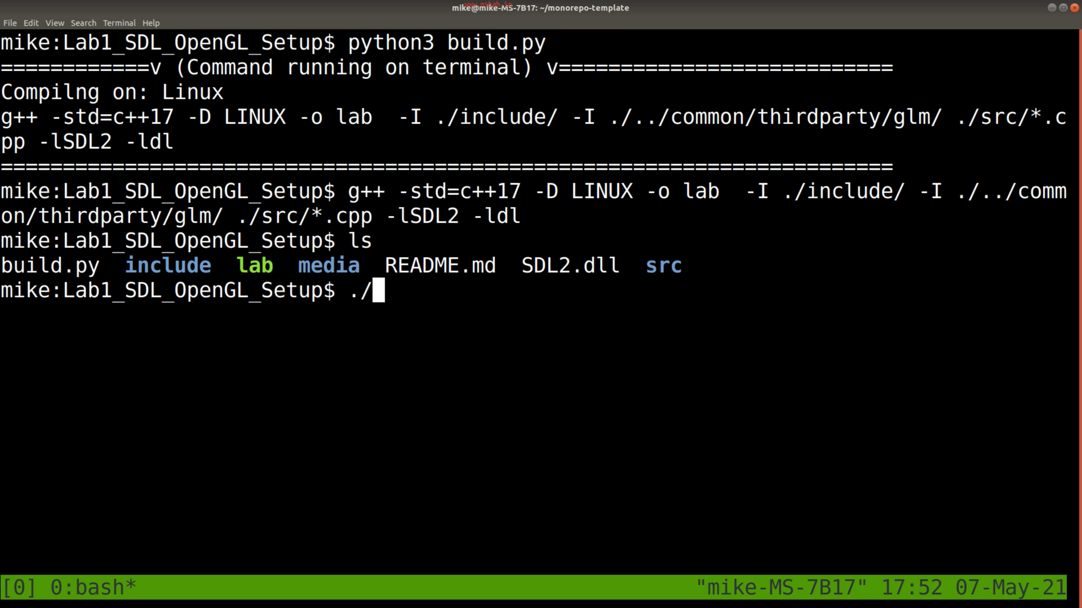
text(lab)
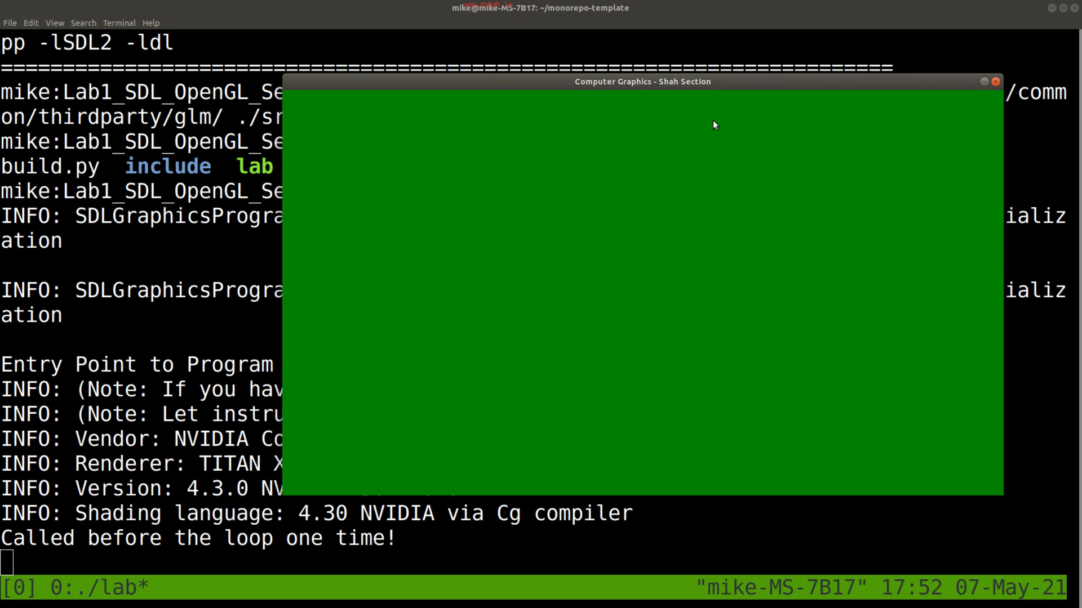
mouse_move(992, 78)
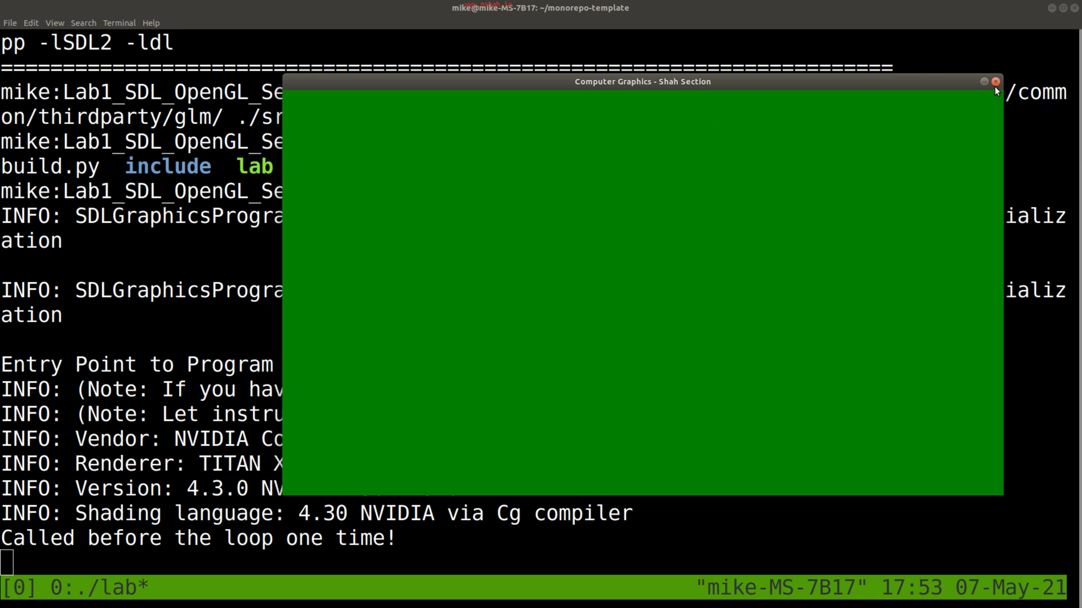
- Close the green lab window and highlight the 4.30 shading language and 4.3.0 OpenGL versions in the log
click(996, 81)
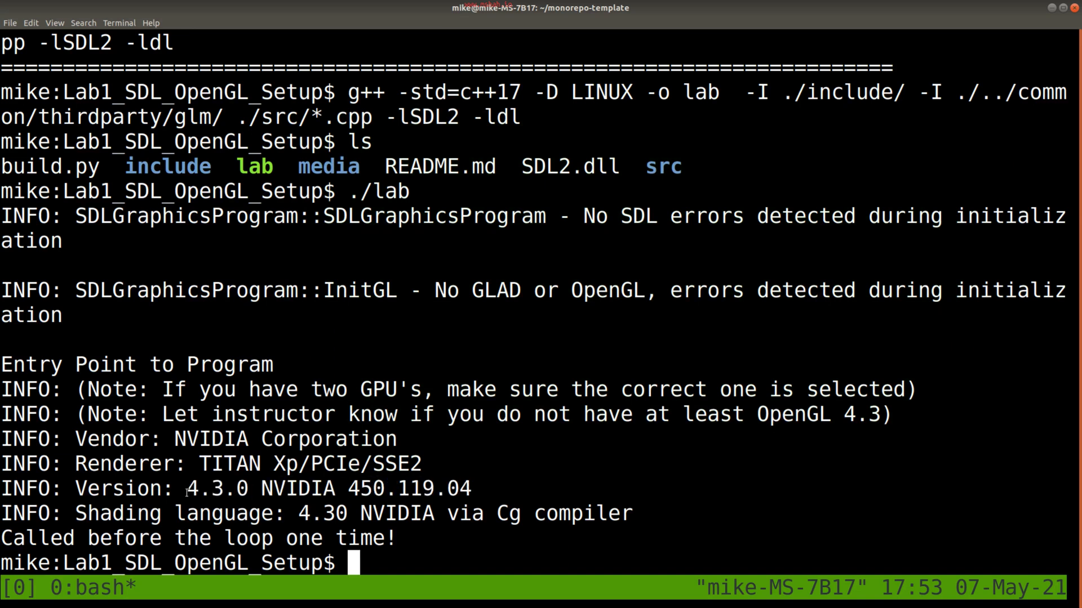
double_click(218, 488)
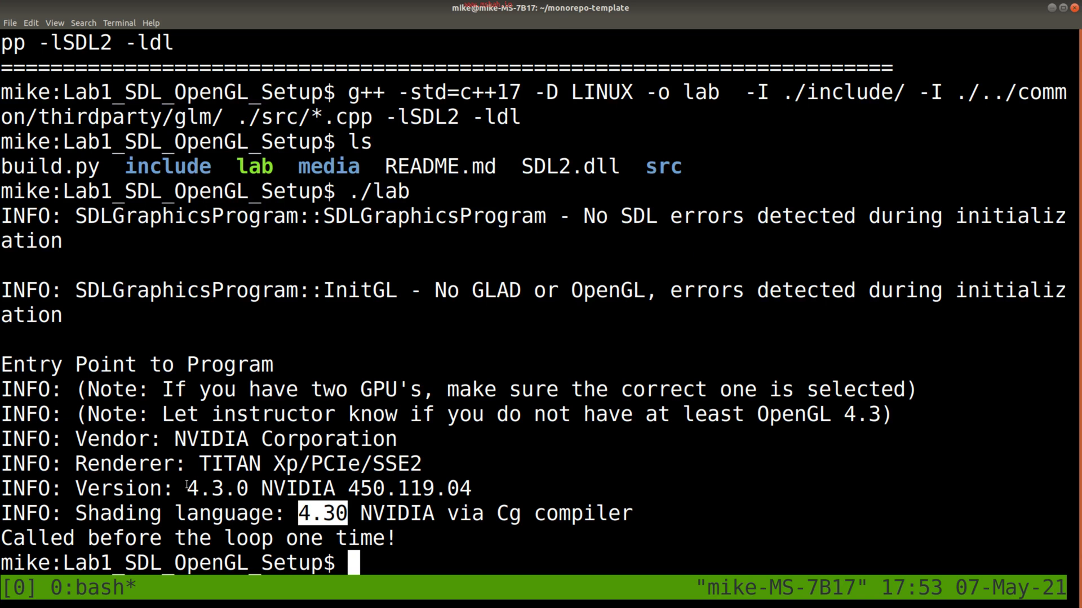
double_click(217, 488)
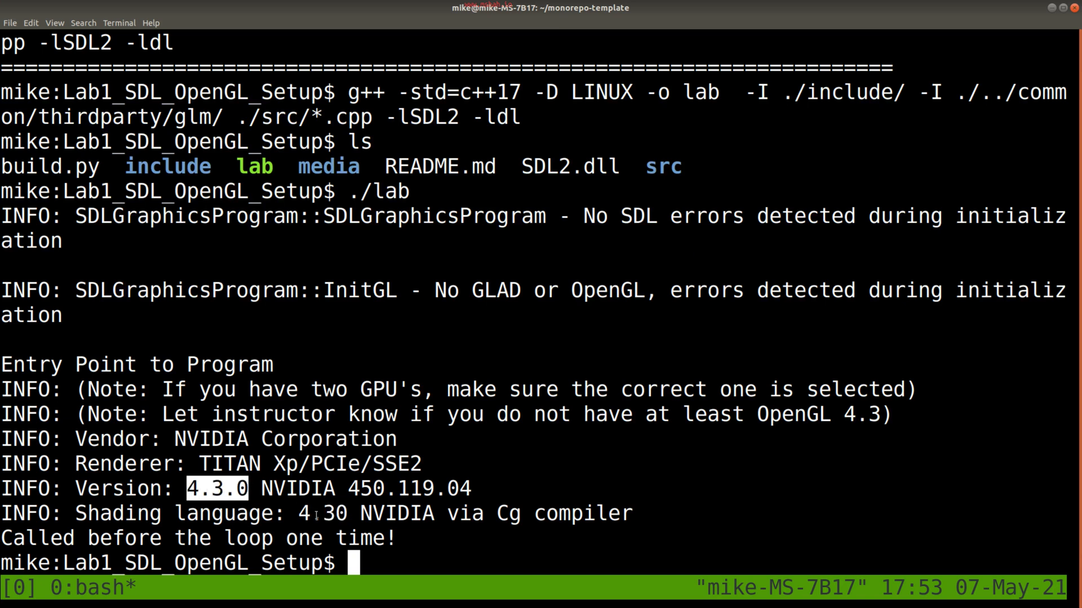